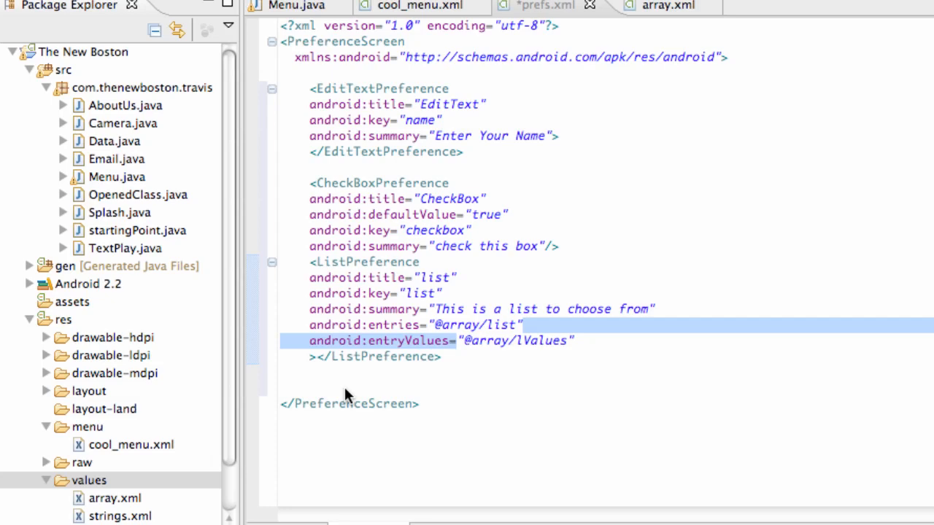
pyautogui.moveTo(365, 336)
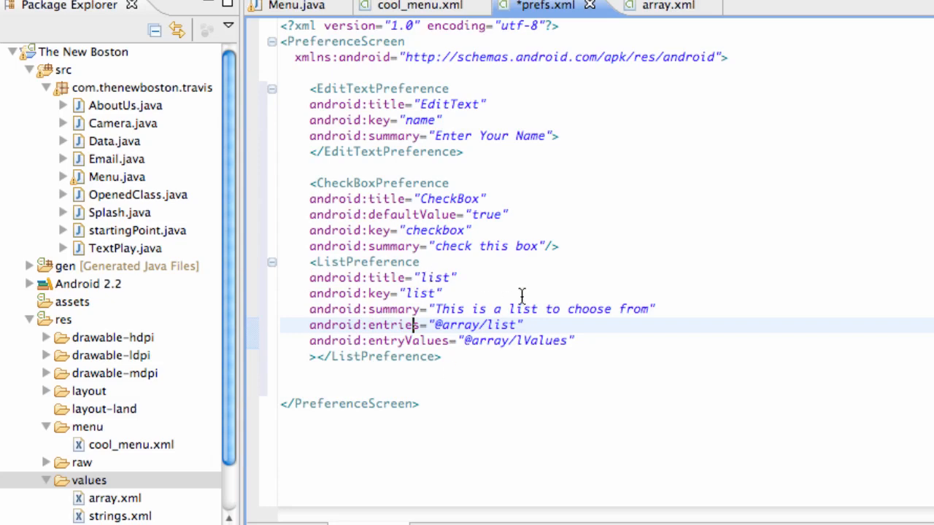
# Create a new Java class named Prefs in the com.thenewboston.travis package
pyautogui.click(479, 246)
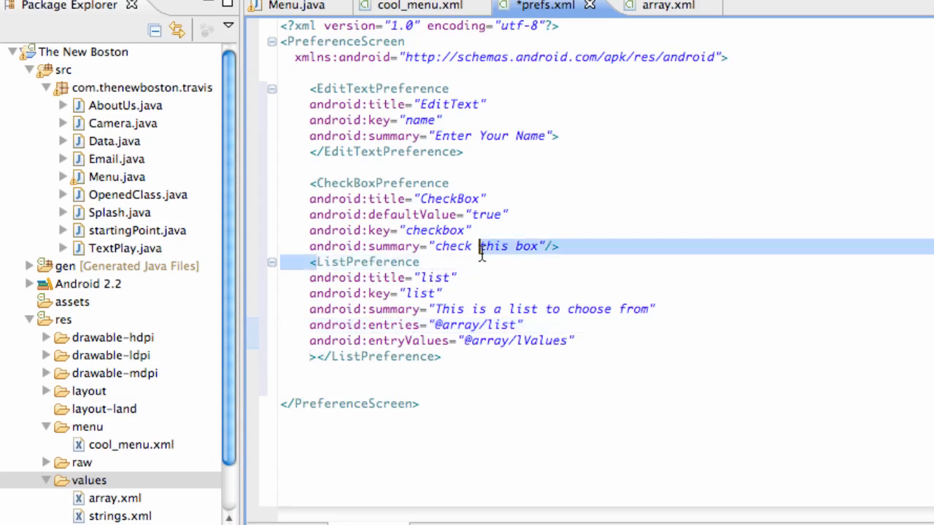
pyautogui.moveTo(429, 318)
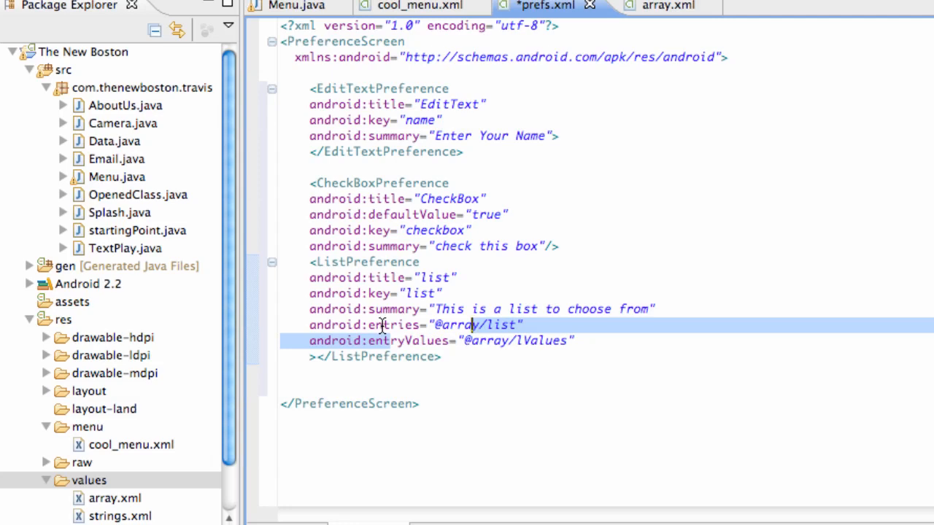
pyautogui.moveTo(496, 310)
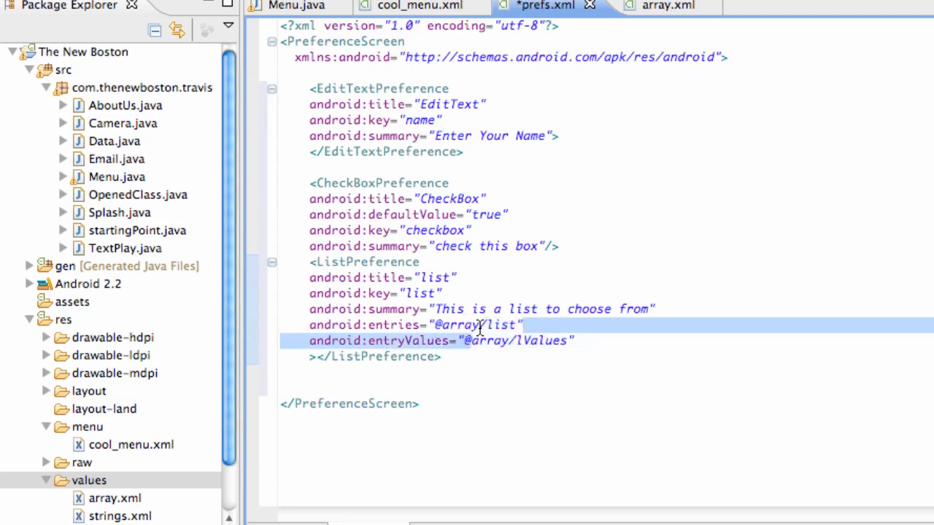
pyautogui.moveTo(496, 347)
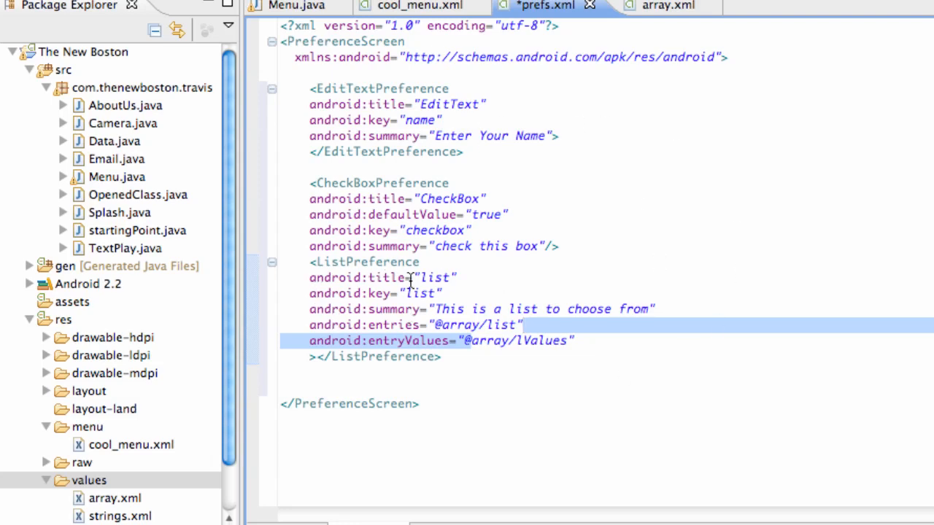
pyautogui.moveTo(426, 246)
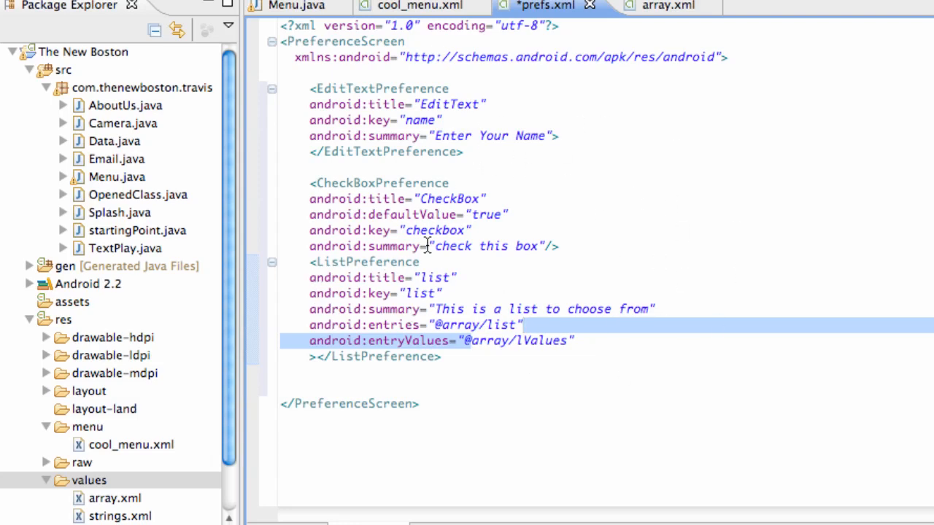
pyautogui.click(397, 324)
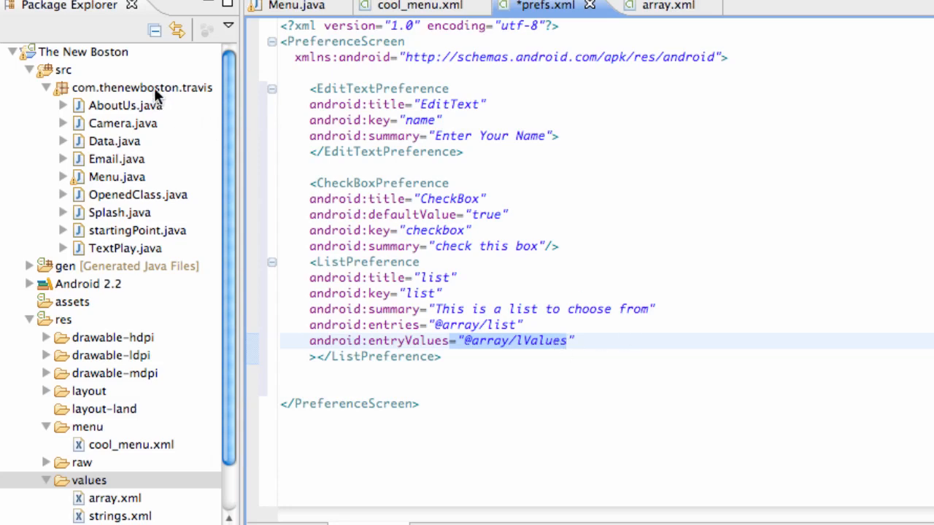
pyautogui.rightClick(143, 87)
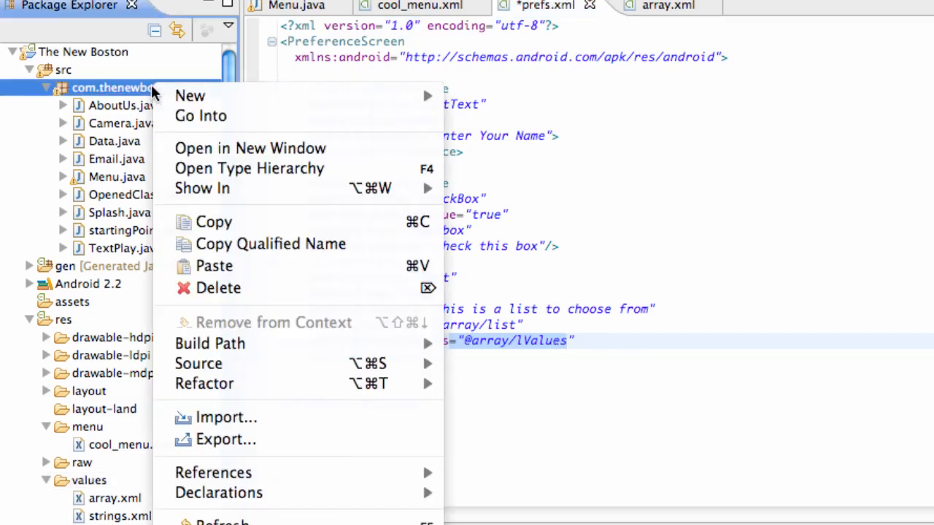
pyautogui.moveTo(190, 96)
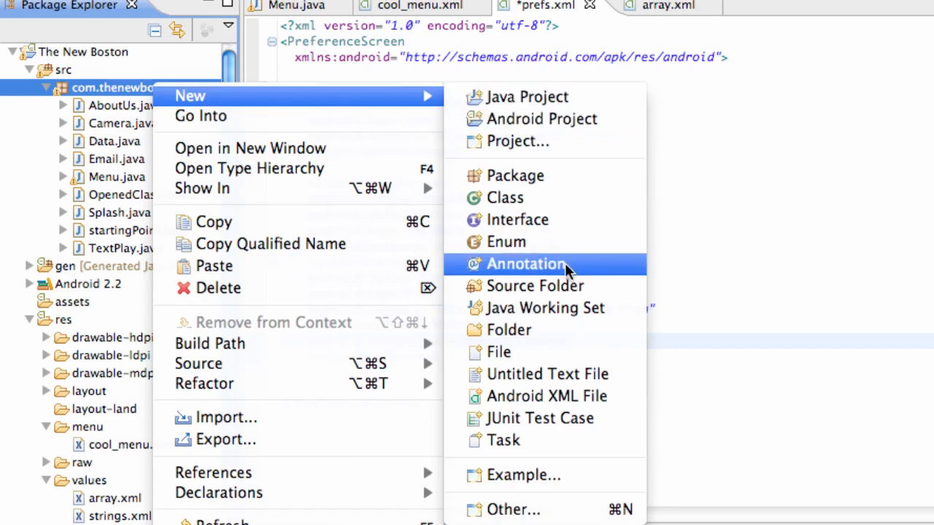
pyautogui.click(505, 199)
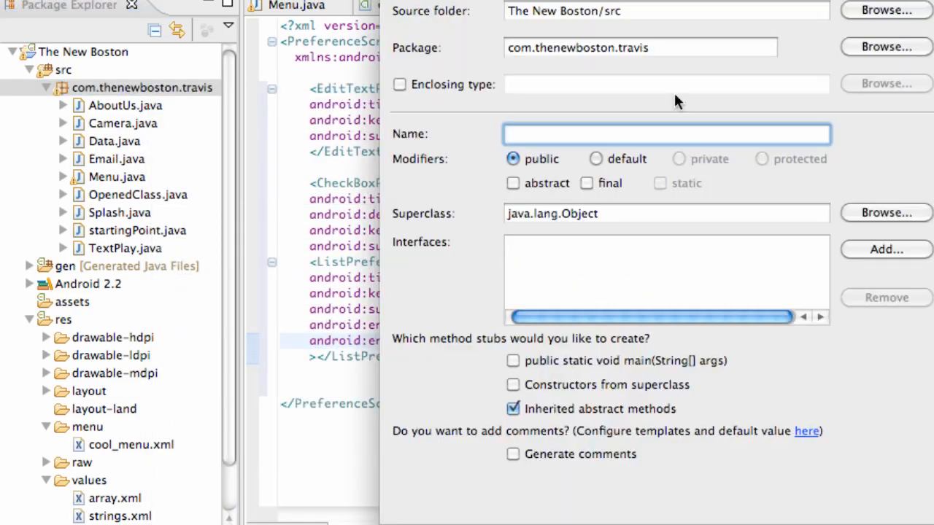
pyautogui.write('Pref')
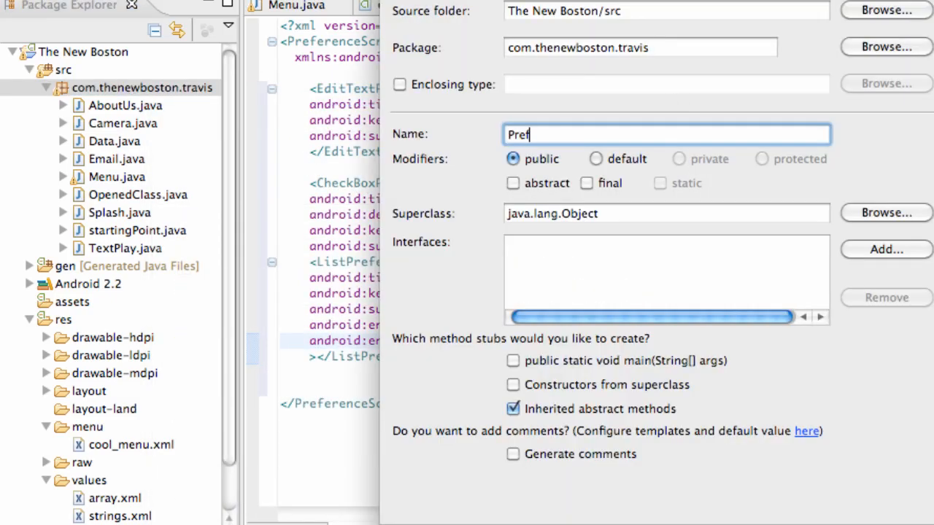
pyautogui.write('s')
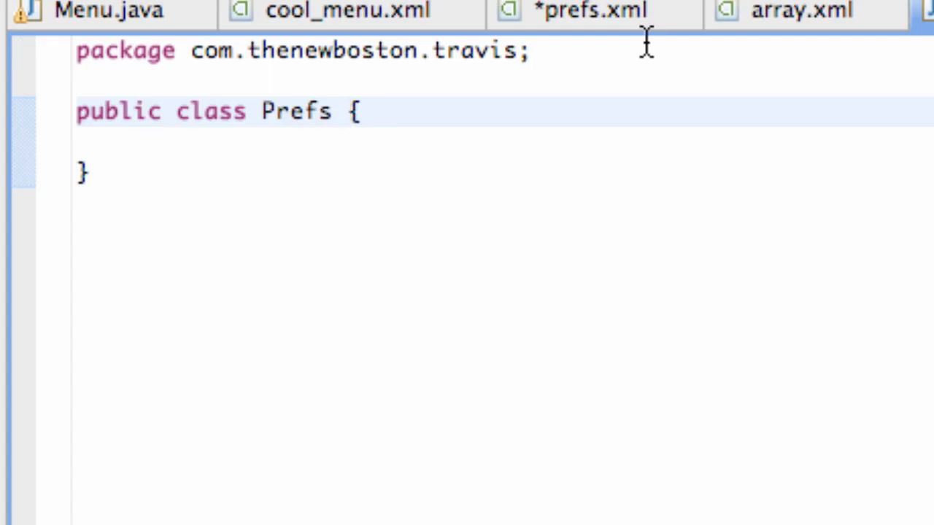
# Make Prefs extend PreferenceActivity and import android.preference.PreferenceActivity via the quick fix
pyautogui.write('extends')
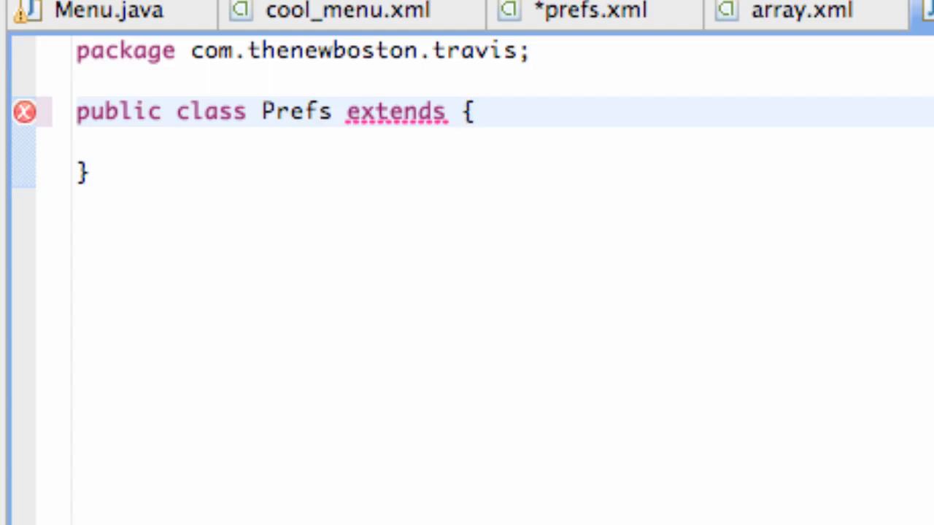
pyautogui.write('Pre')
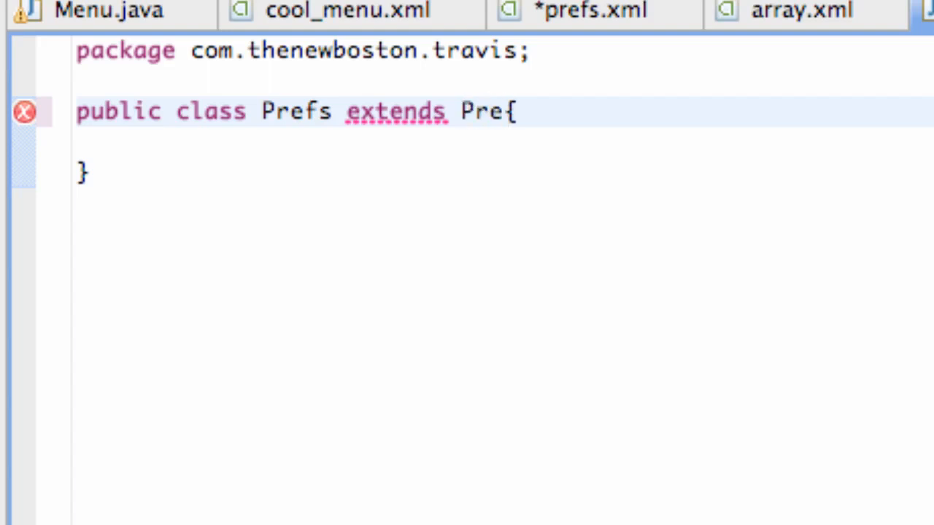
pyautogui.write('erence')
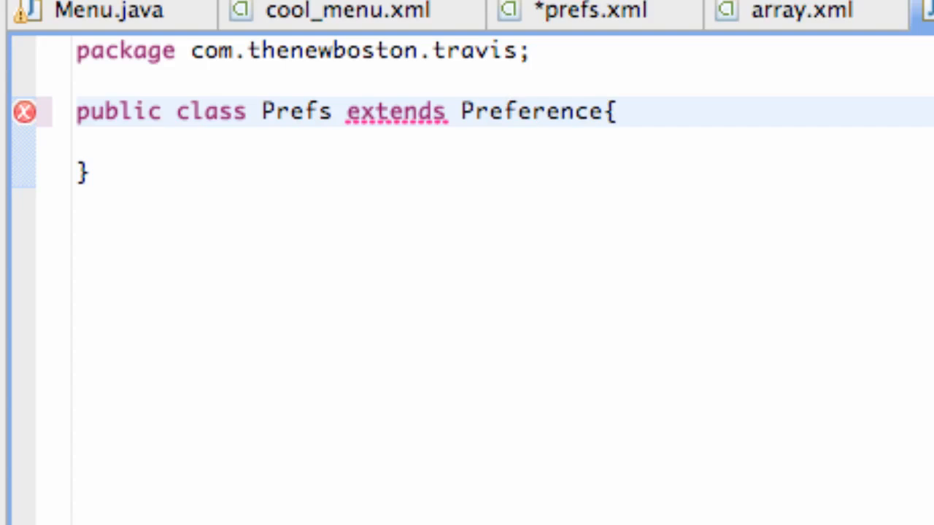
pyautogui.write('Activity')
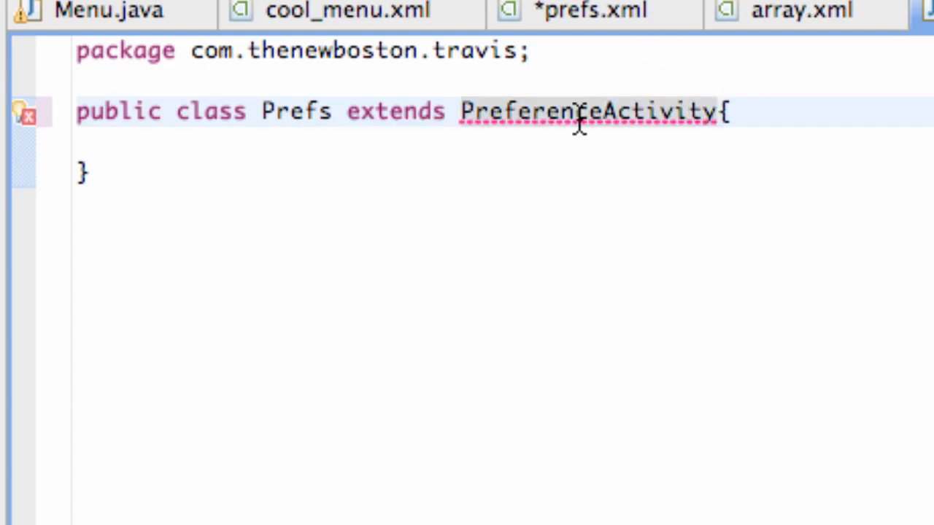
pyautogui.click(584, 111)
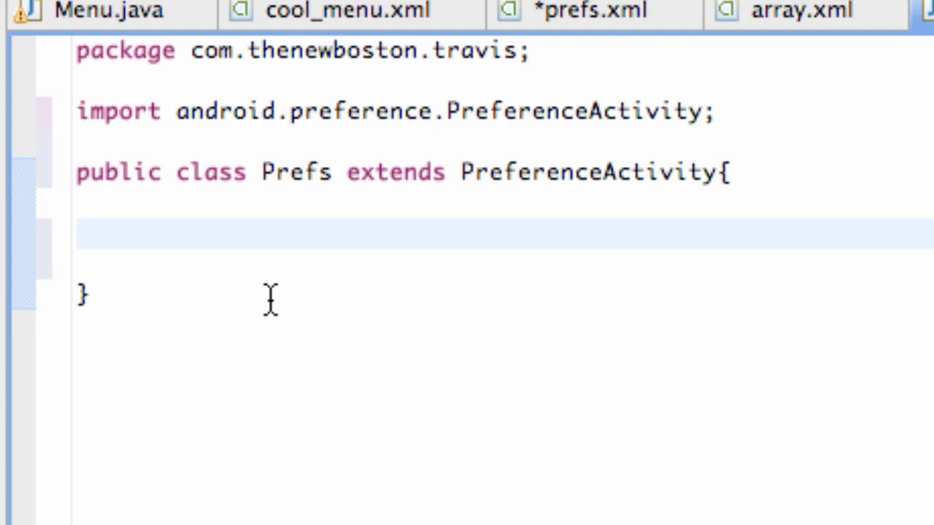
# Override onCreate(Bundle) in Prefs via Source > Override/Implement Methods
pyautogui.rightClick(270, 299)
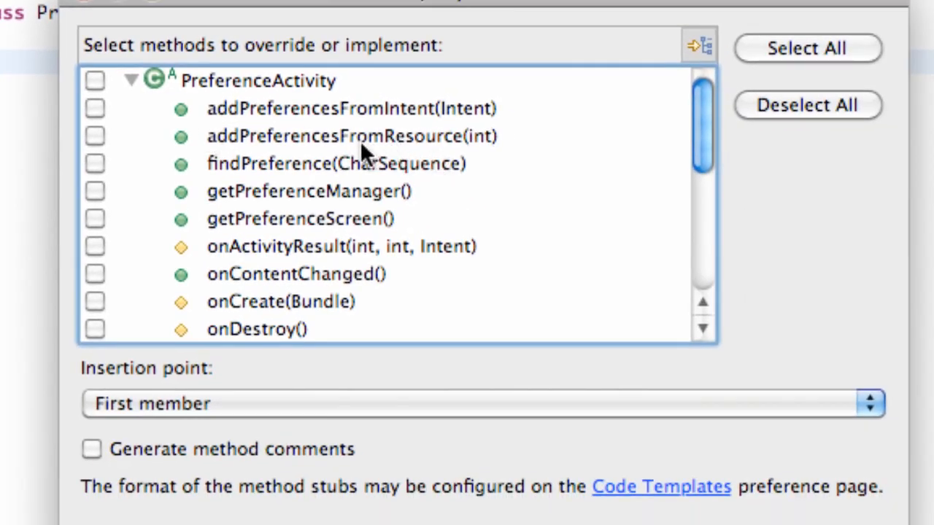
pyautogui.scroll(-3)
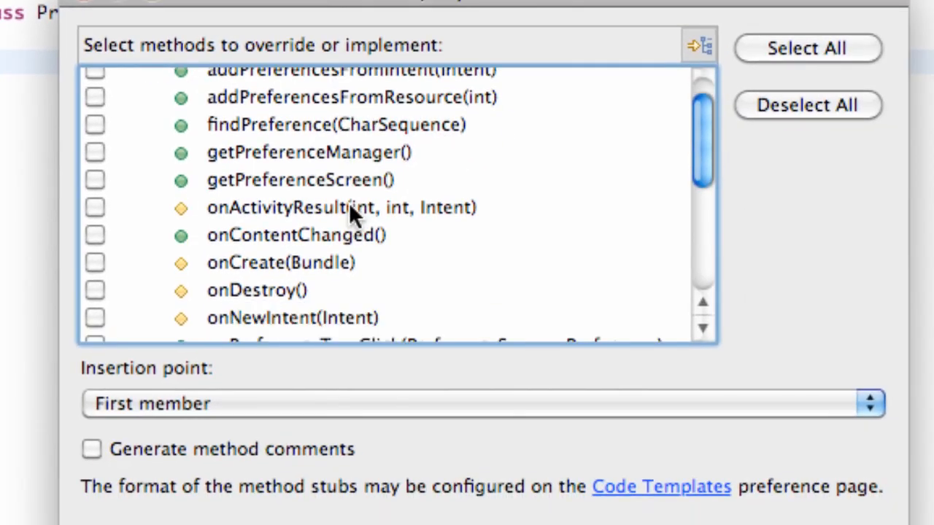
pyautogui.scroll(-3)
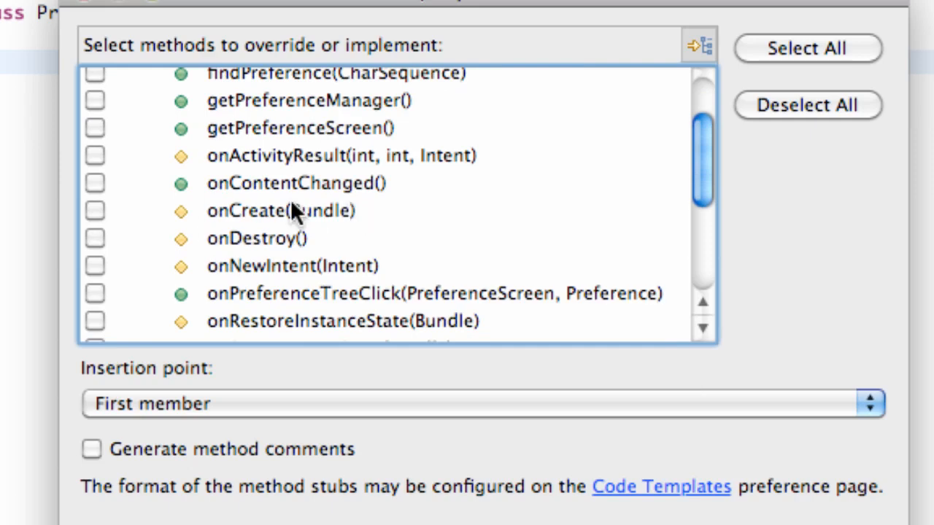
pyautogui.click(93, 210)
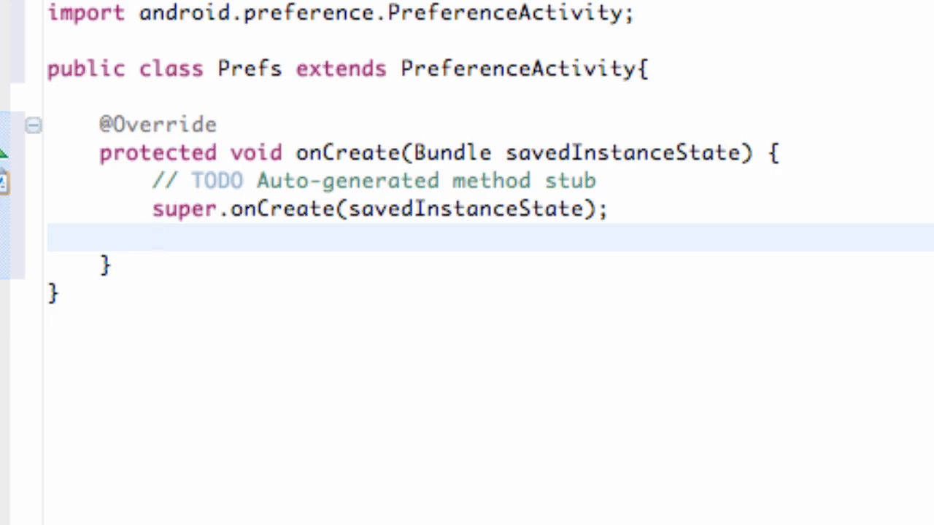
# Add addPreferencesFromResource(R.xml.prefs); to Prefs' onCreate
pyautogui.write('addPrefe')
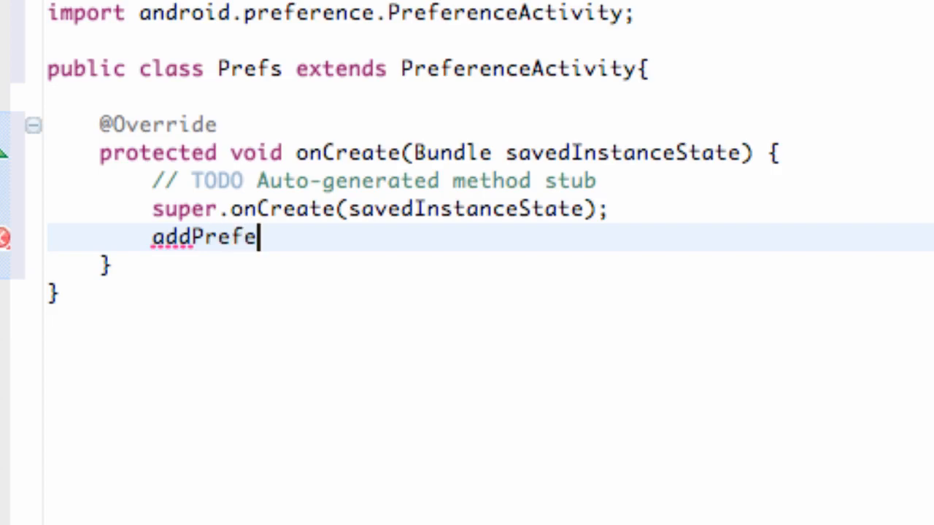
pyautogui.write('n')
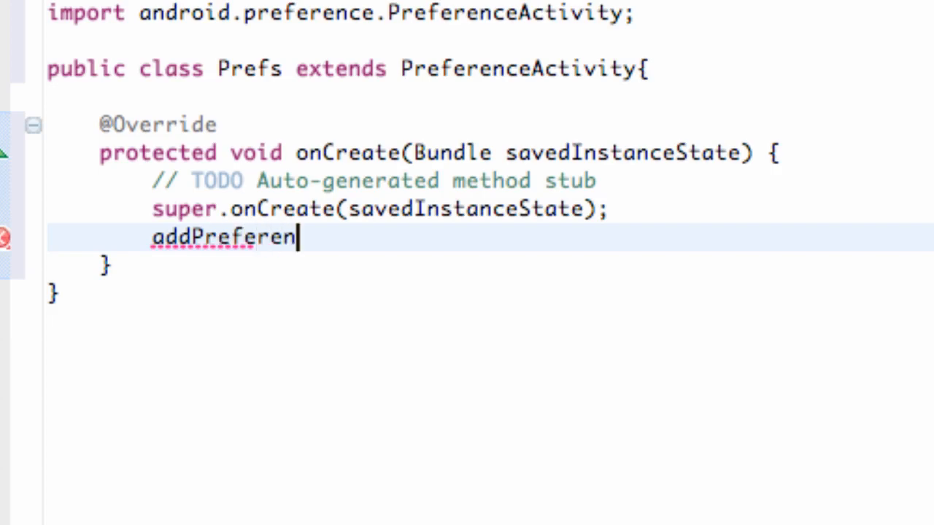
pyautogui.write('ces')
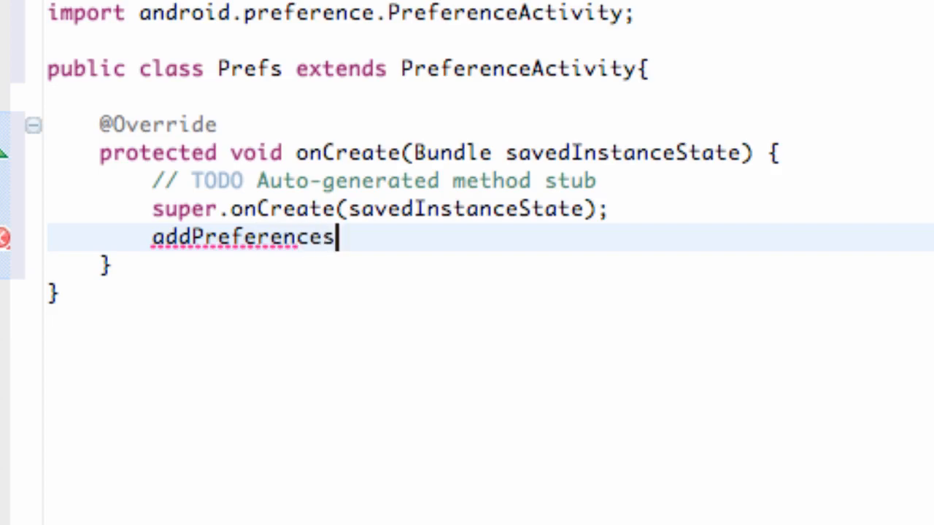
pyautogui.write('From')
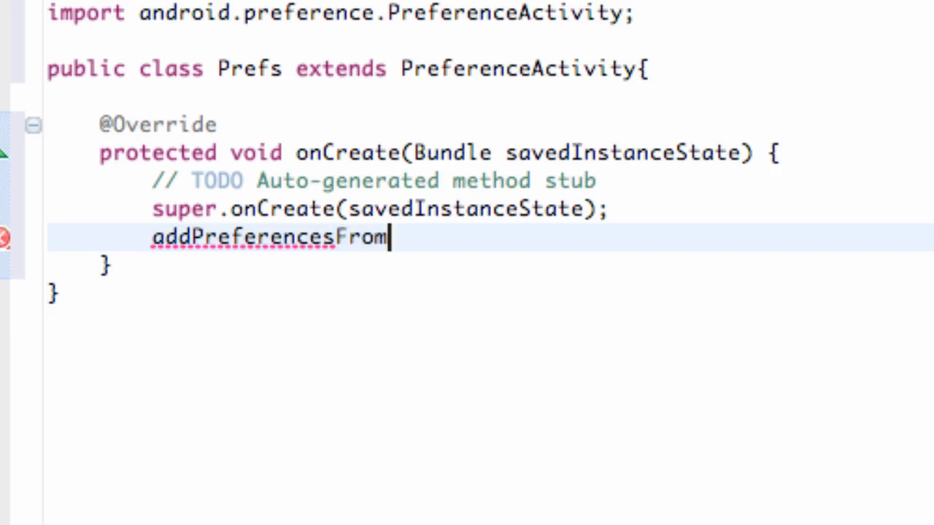
pyautogui.write('Resou')
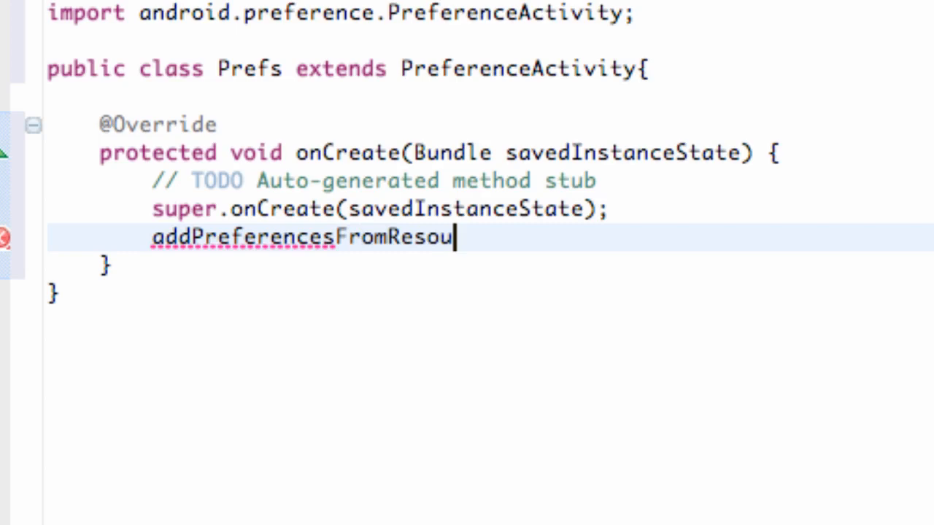
pyautogui.write('rce(R')
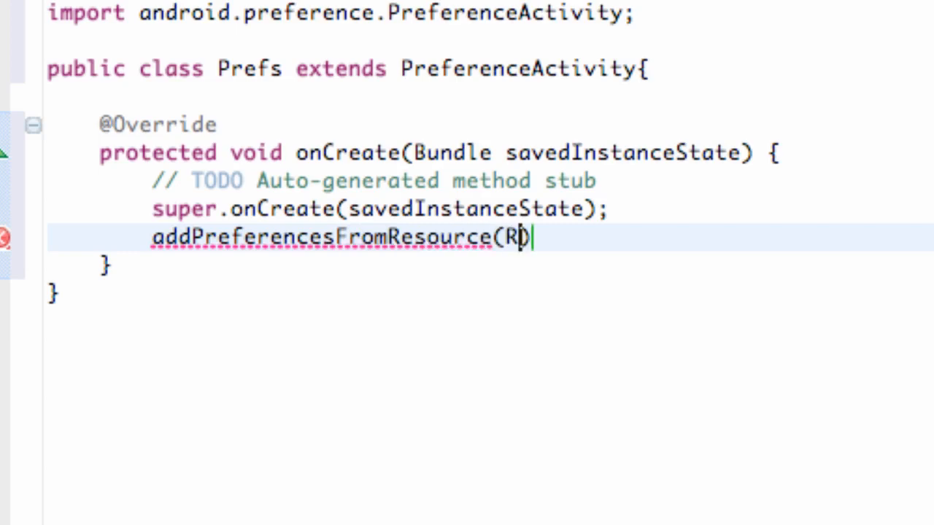
pyautogui.write('.')
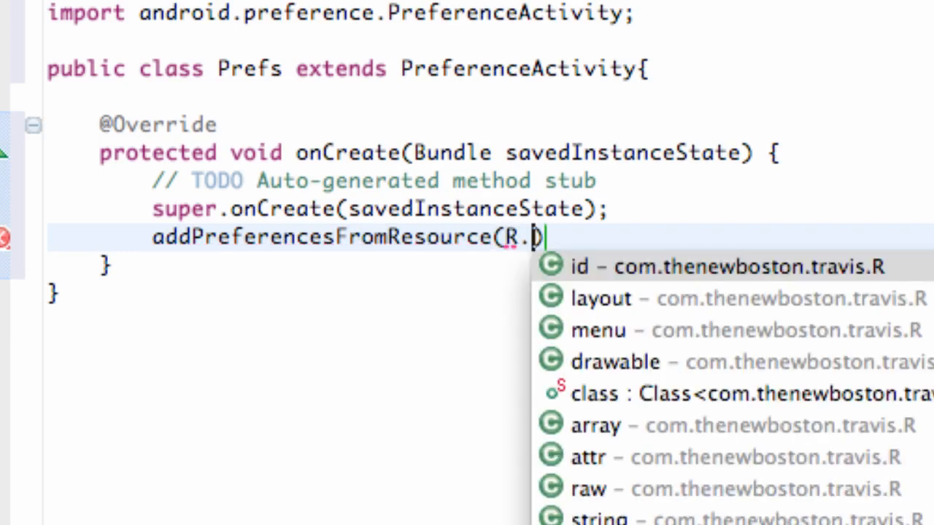
pyautogui.write('xml')
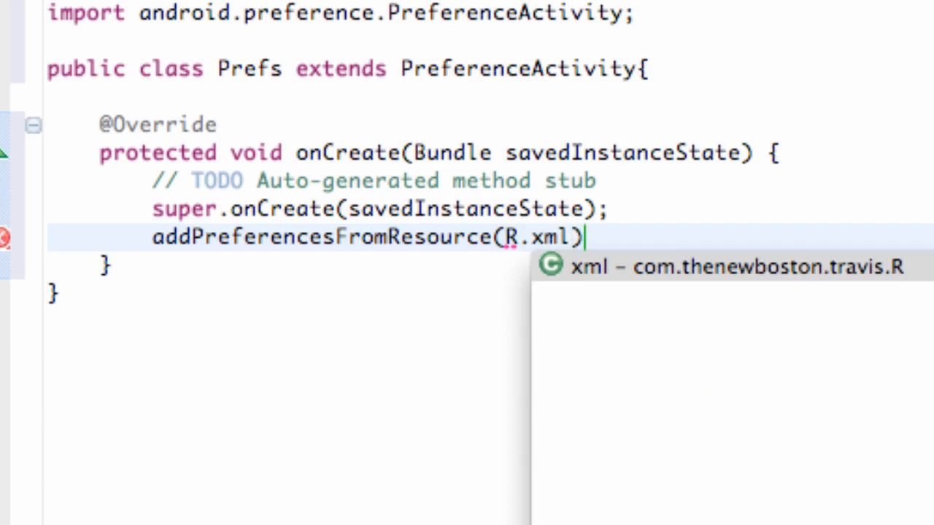
pyautogui.write('.prefs')
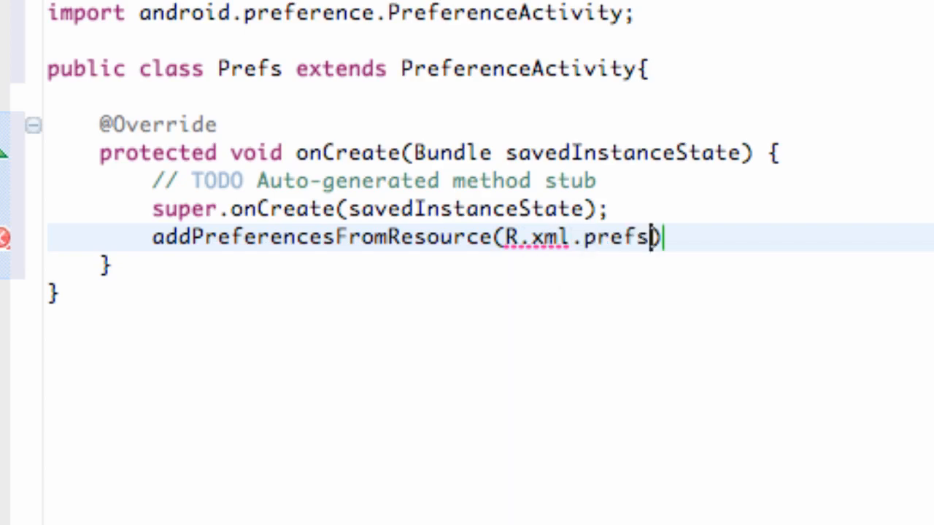
pyautogui.write(';')
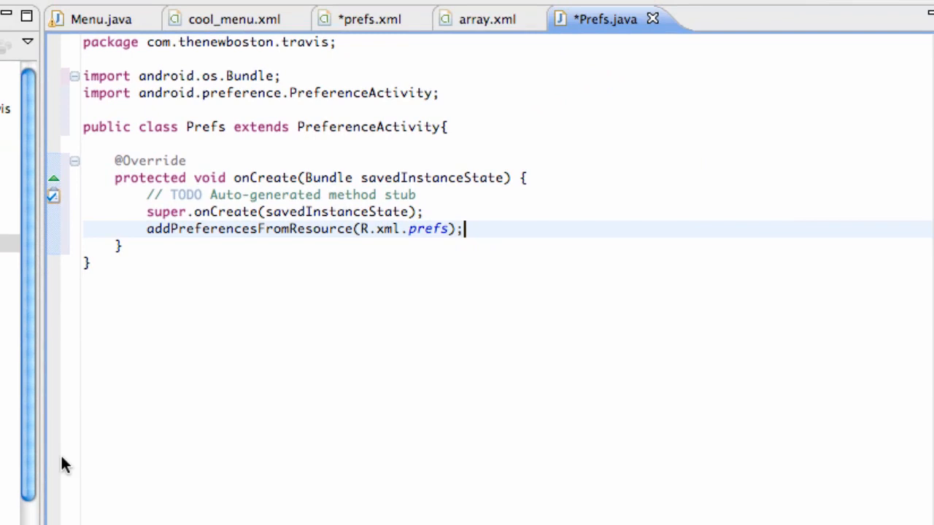
pyautogui.moveTo(259, 19)
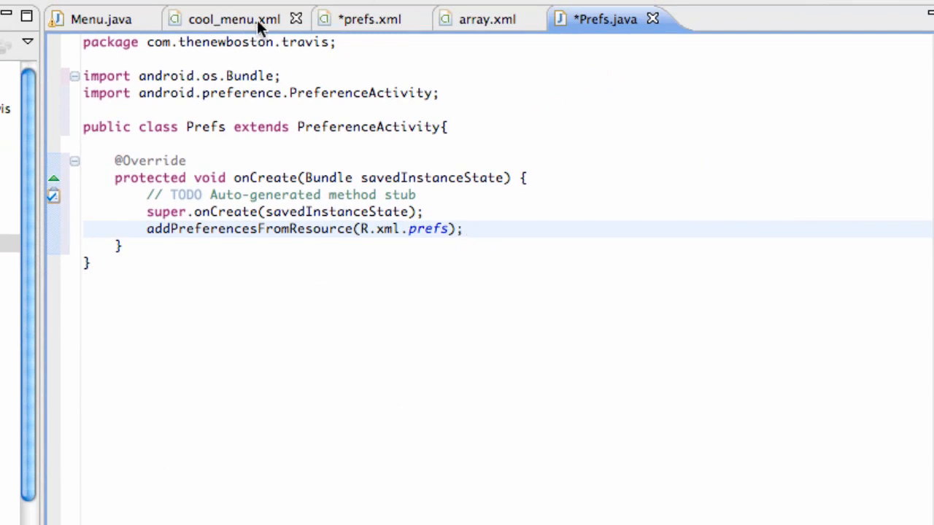
# In Menu.java, duplicate the preferences case and rename its id to exit
pyautogui.click(100, 18)
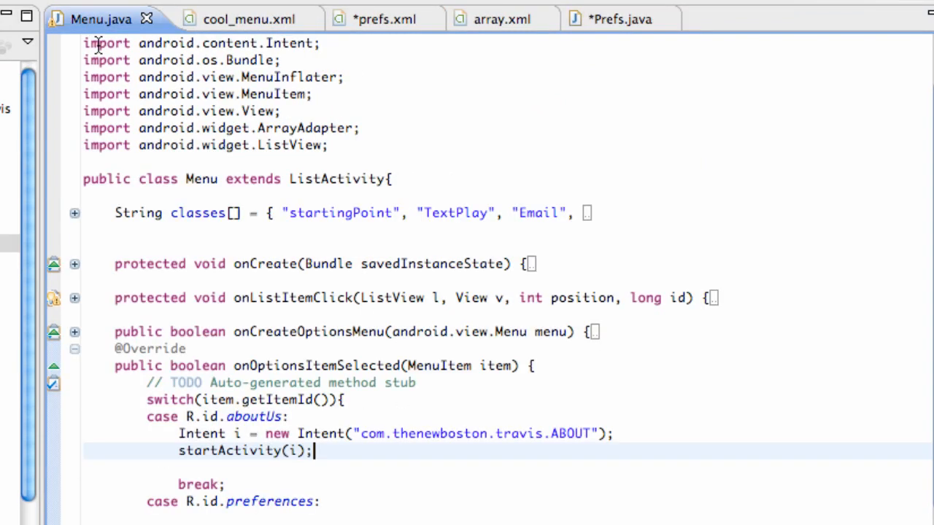
pyautogui.moveTo(318, 330)
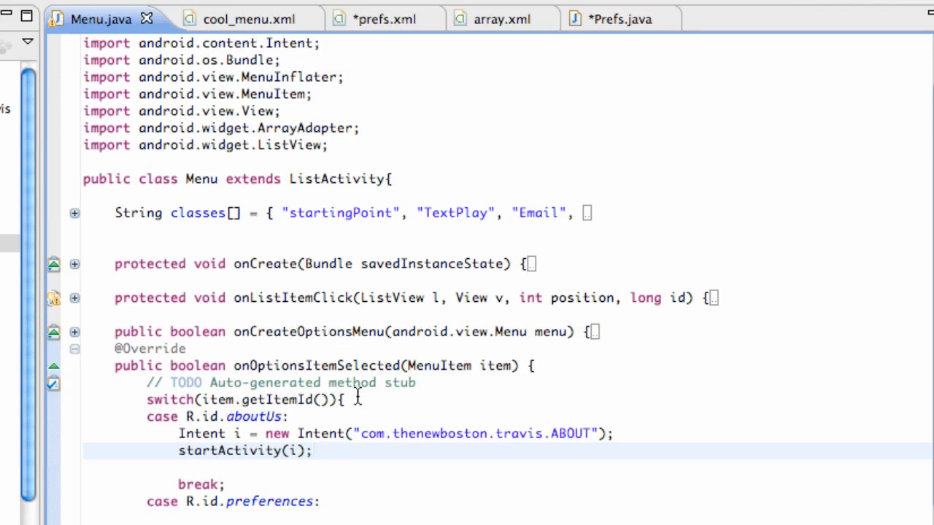
pyautogui.scroll(-3)
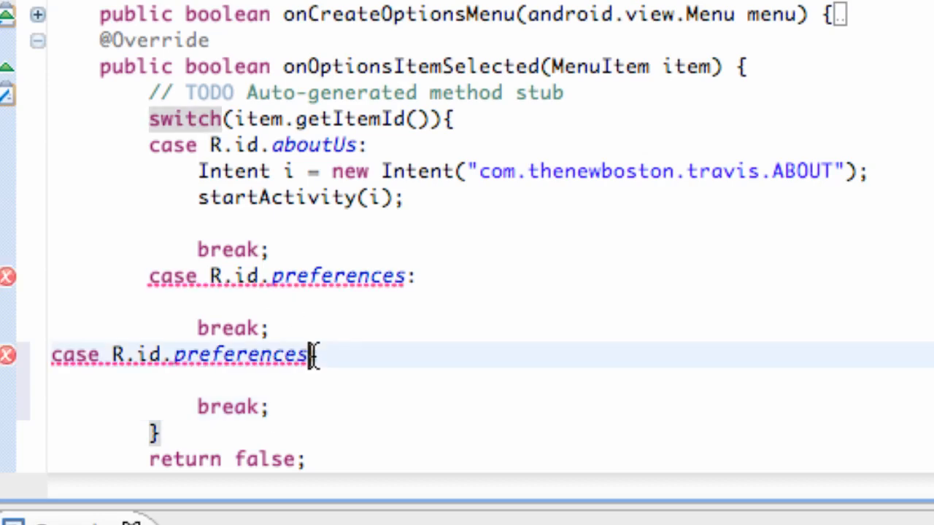
pyautogui.doubleClick(241, 356)
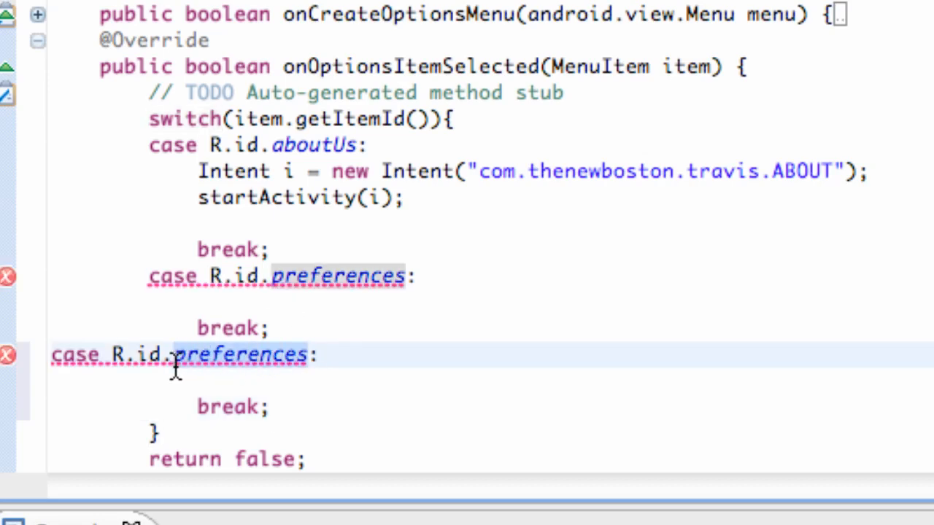
pyautogui.write('exit')
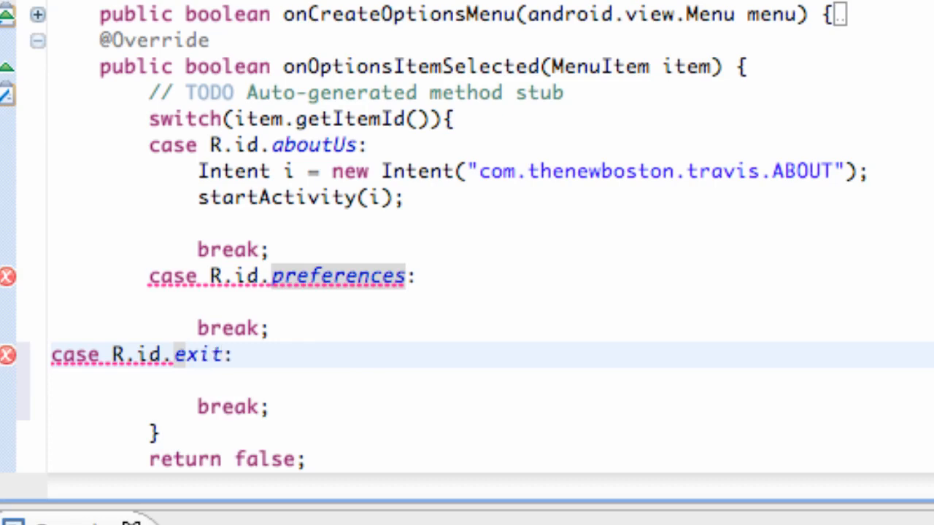
# Make the exit case call finish(); before breaking
pyautogui.click(226, 354)
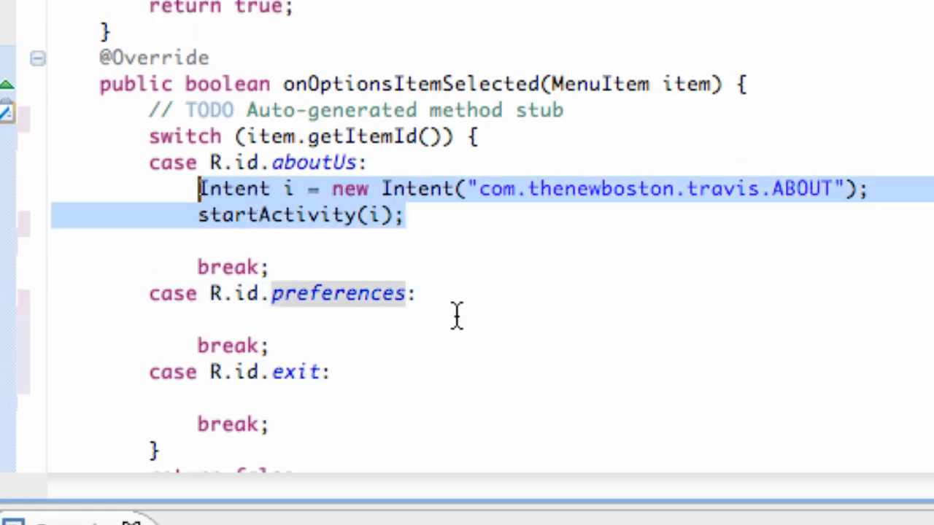
pyautogui.write('f')
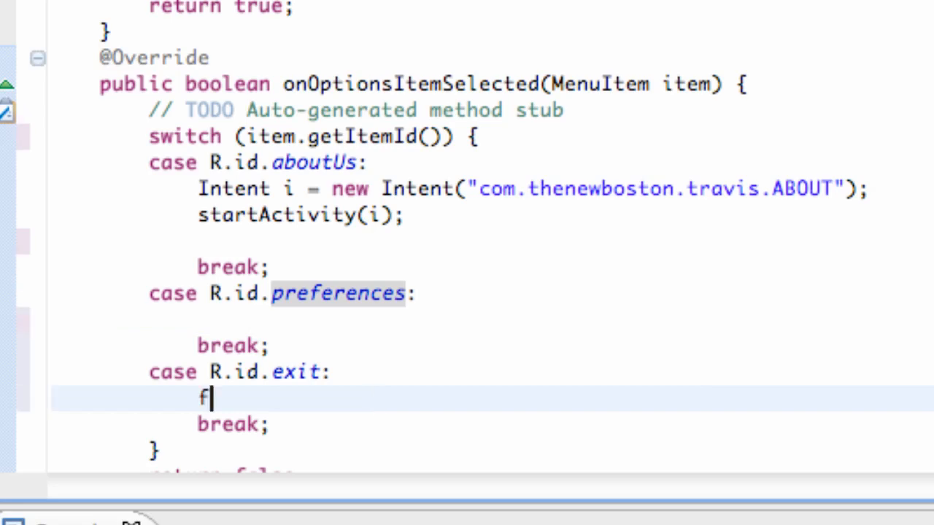
pyautogui.write('inish();')
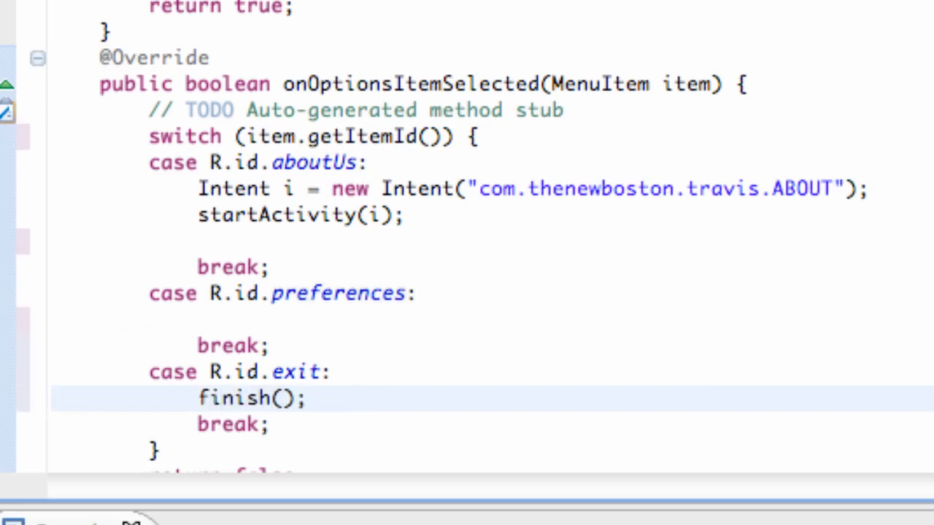
pyautogui.moveTo(635, 281)
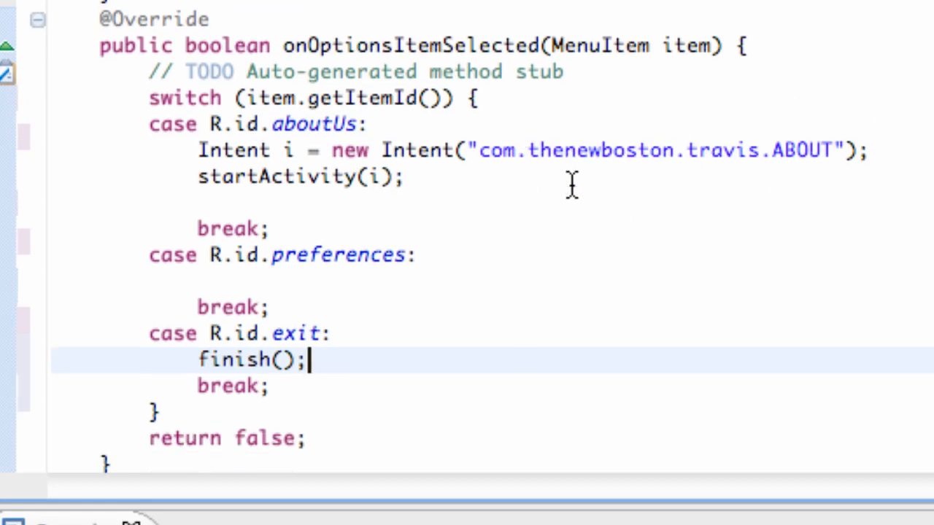
pyautogui.scroll(-3)
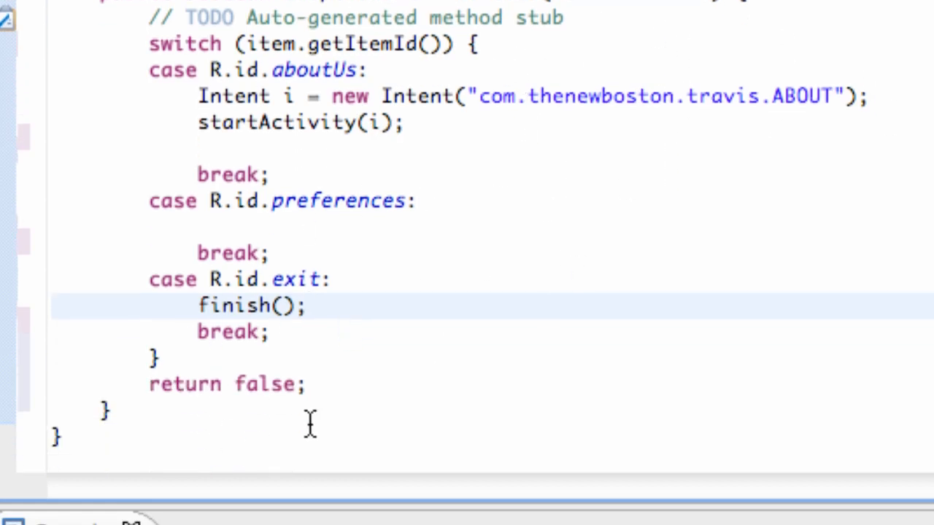
pyautogui.moveTo(219, 283)
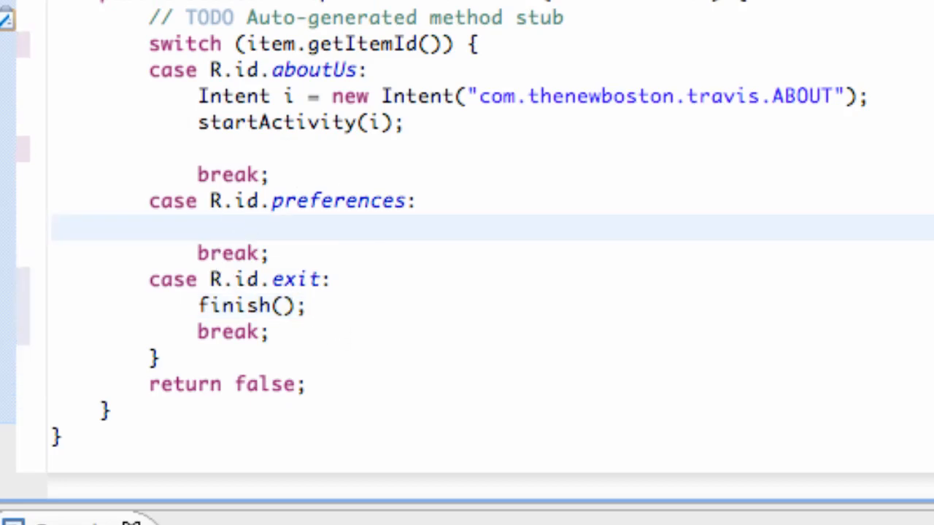
# In the preferences case, create an Intent for com.thenewboston.travis.PREFS
pyautogui.click(201, 226)
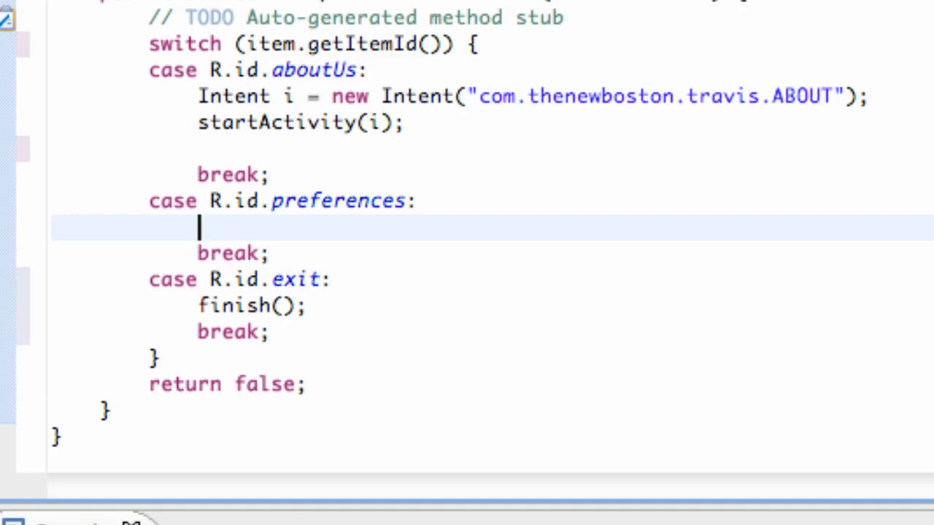
pyautogui.write('Intent')
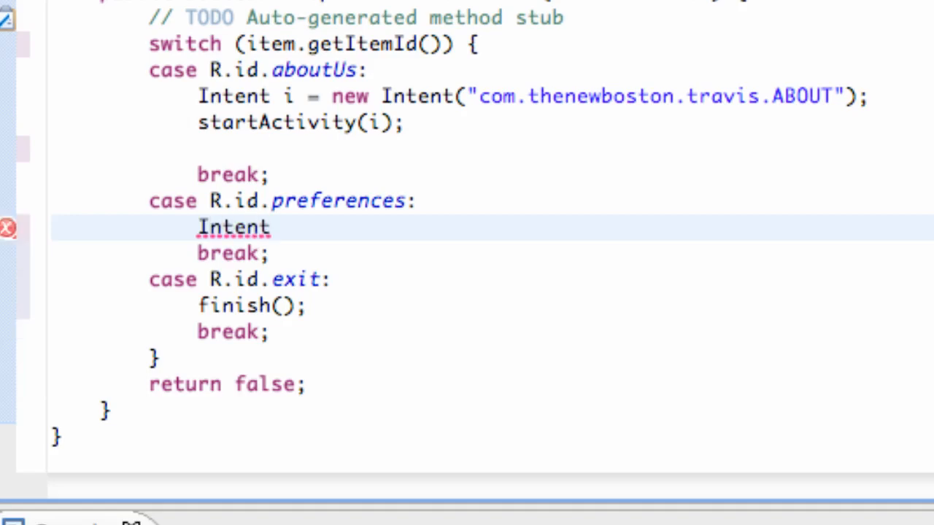
pyautogui.write('i')
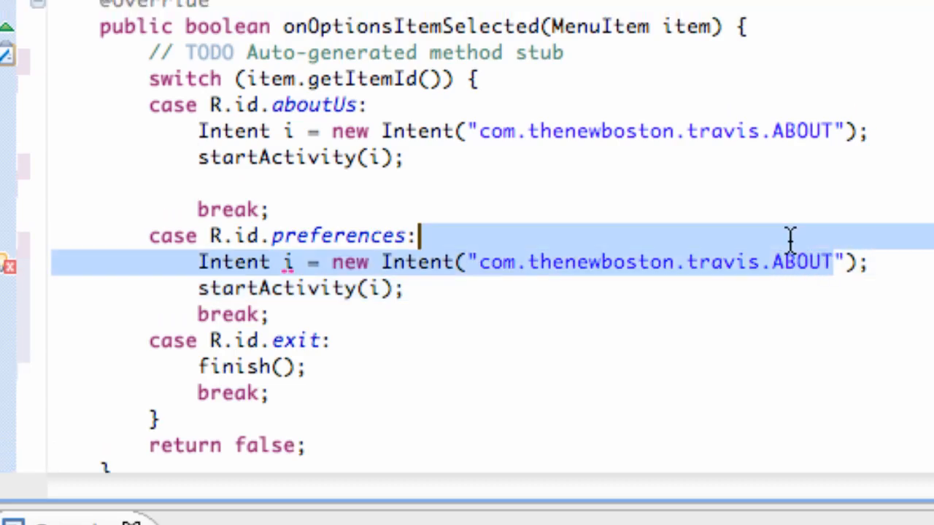
pyautogui.write('F')
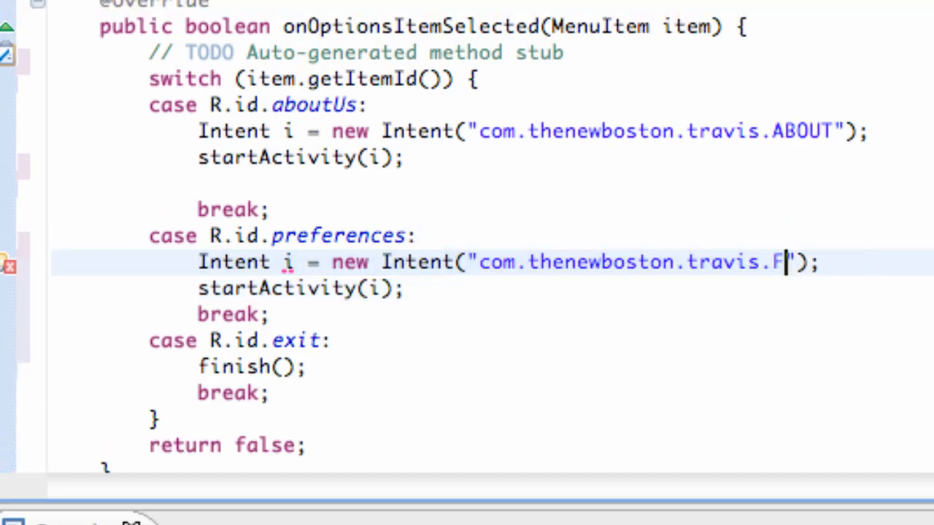
pyautogui.write('REFS')
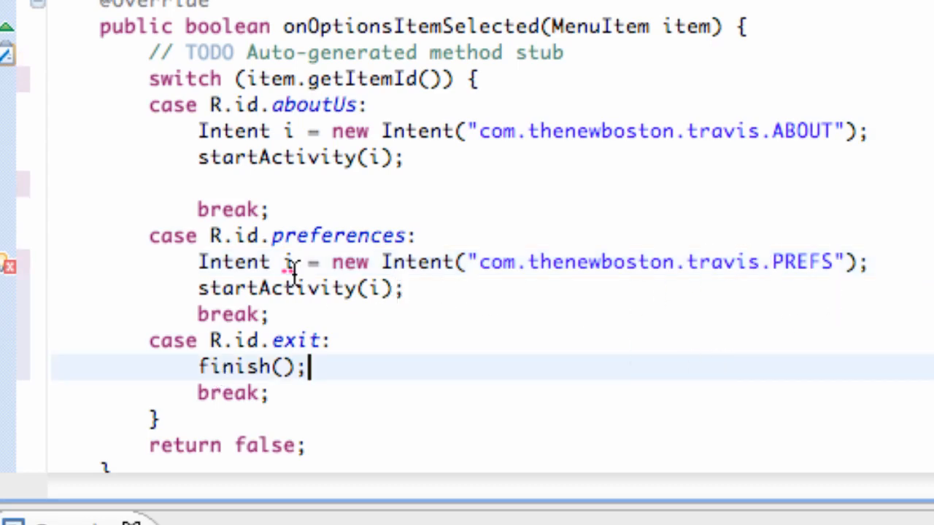
pyautogui.moveTo(286, 263)
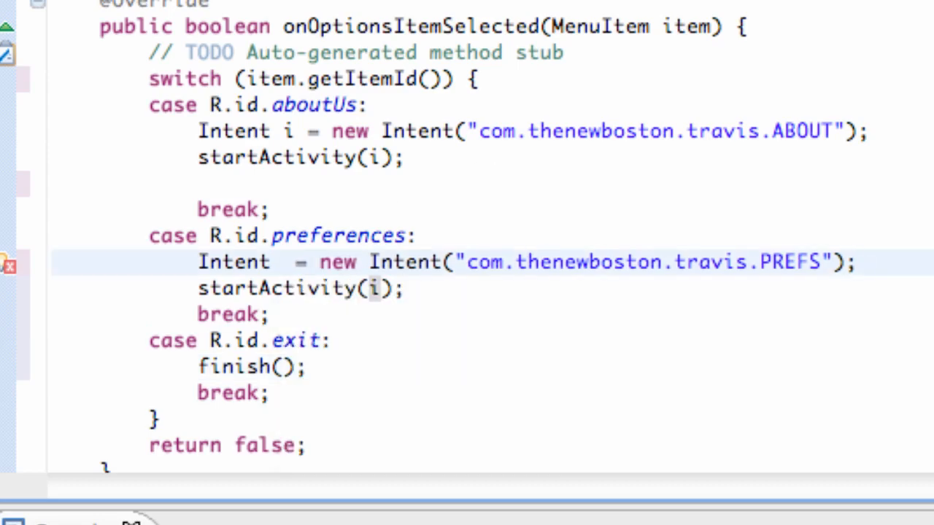
# Rename the intent variable and start the Prefs activity with startActivity
pyautogui.write('s')
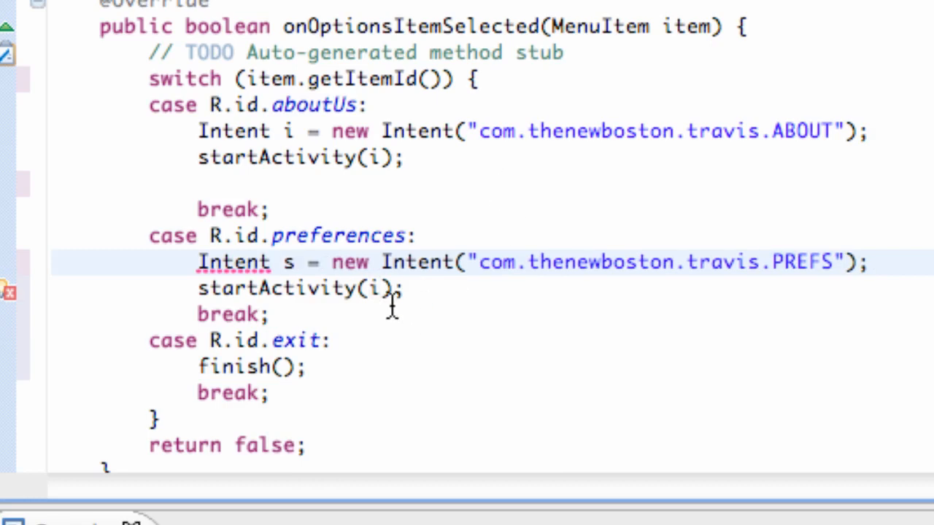
pyautogui.write('p')
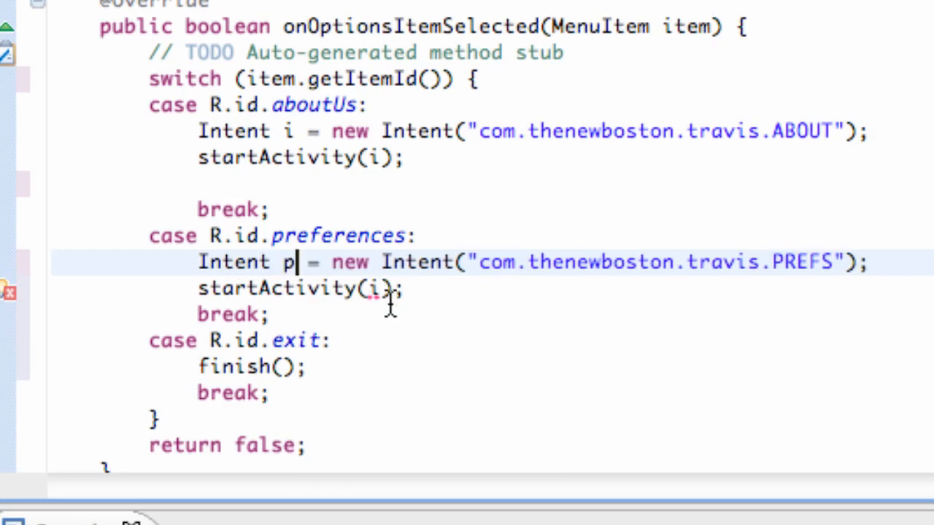
pyautogui.write('p')
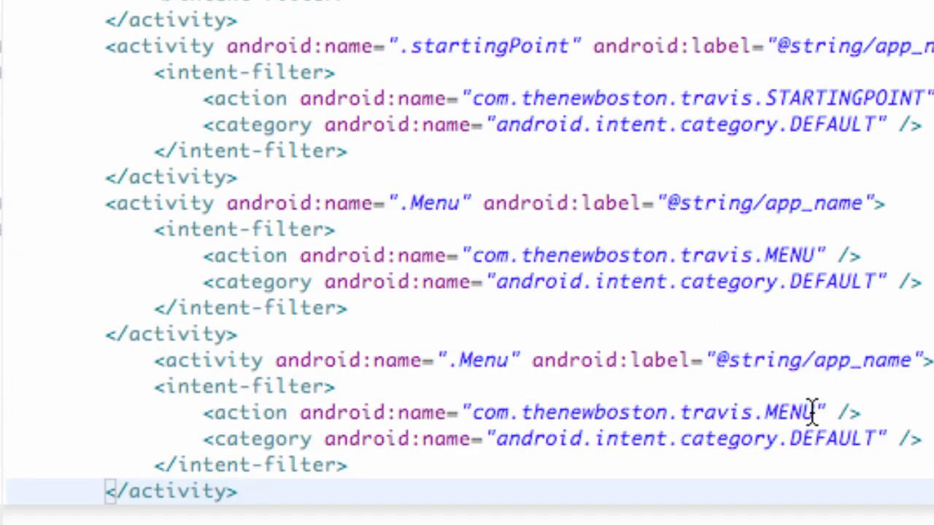
# Set the manifest activity's action to com.thenewboston.travis.PREFS and its android:name to .Prefs
pyautogui.write('PRF')
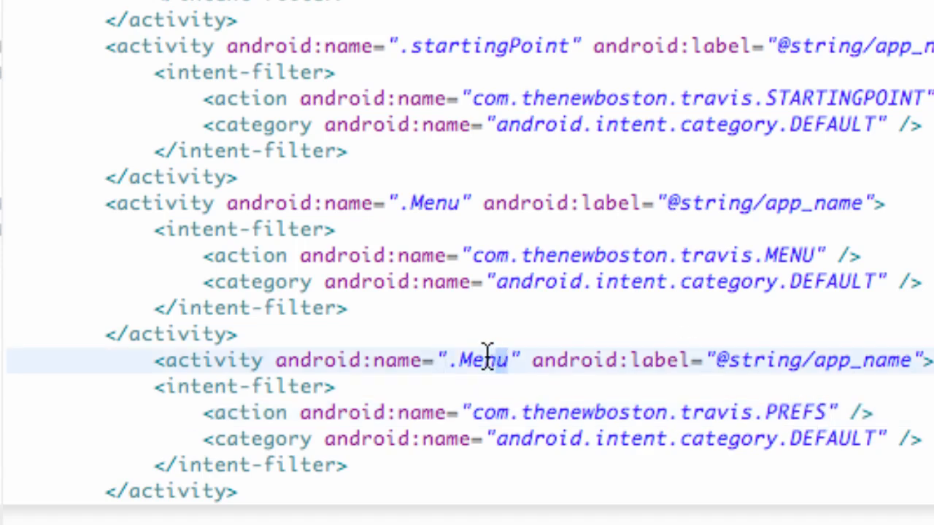
pyautogui.doubleClick(485, 359)
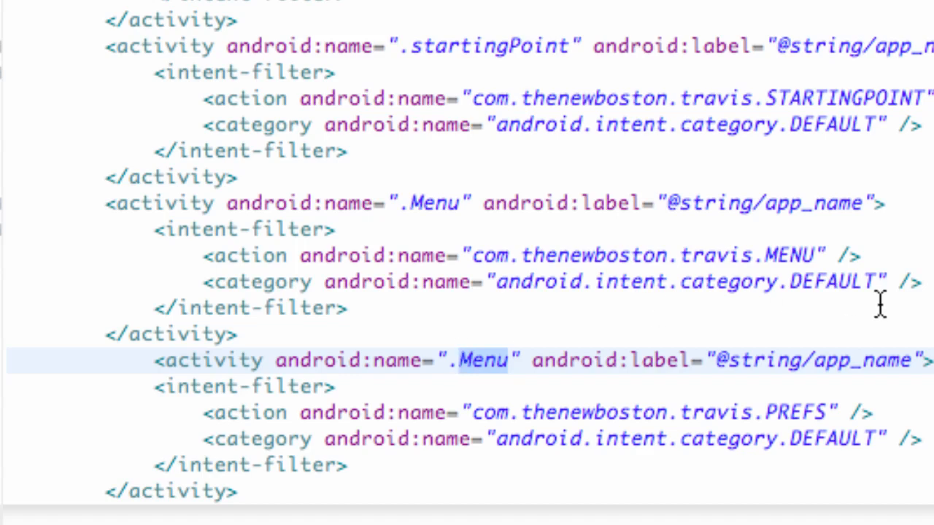
pyautogui.write('Pres')
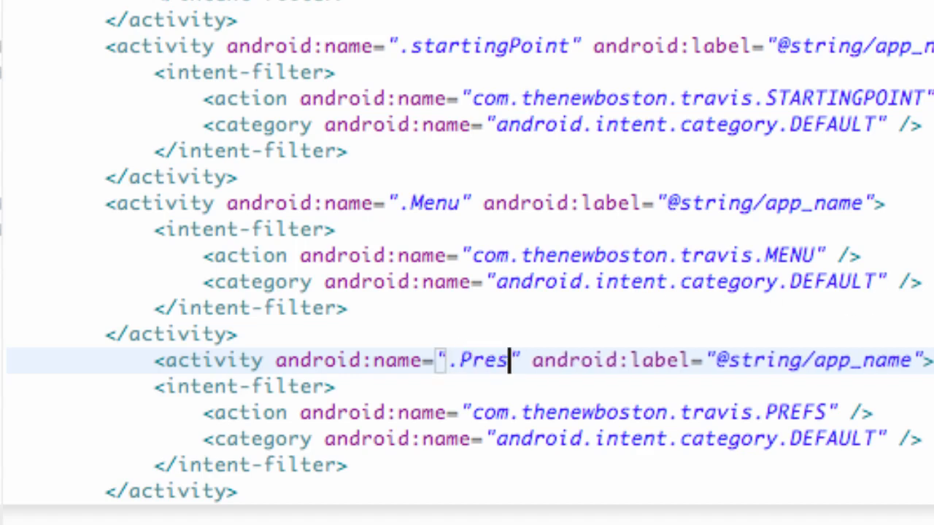
pyautogui.write('fs')
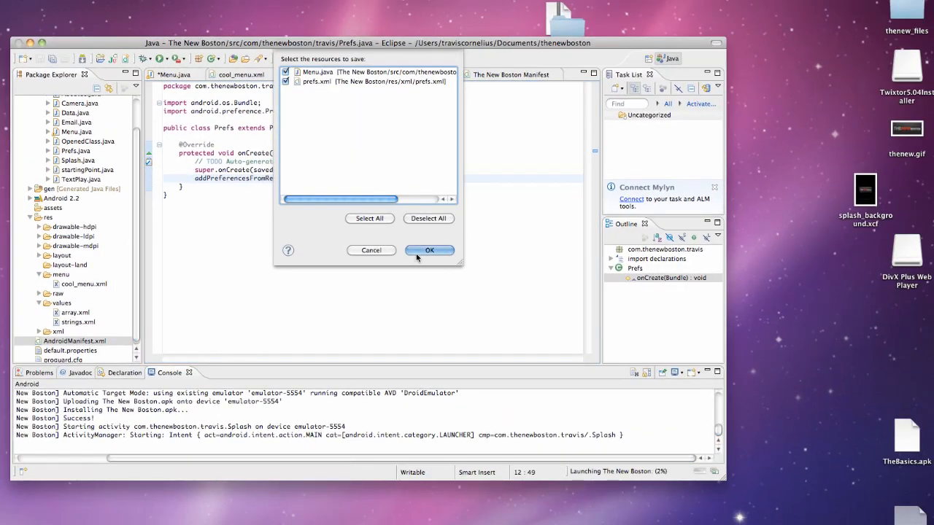
# Save Menu.java and prefs.xml and run the project in the Android emulator
pyautogui.click(429, 251)
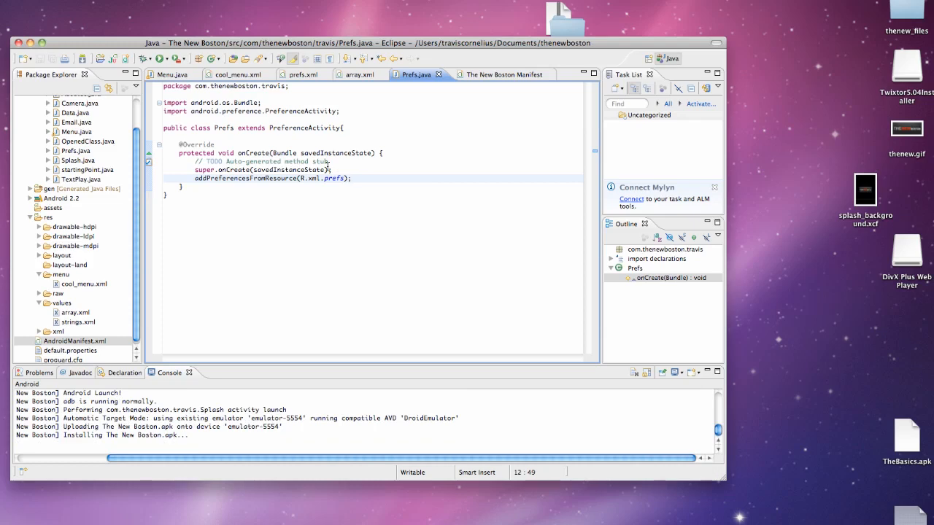
pyautogui.click(352, 178)
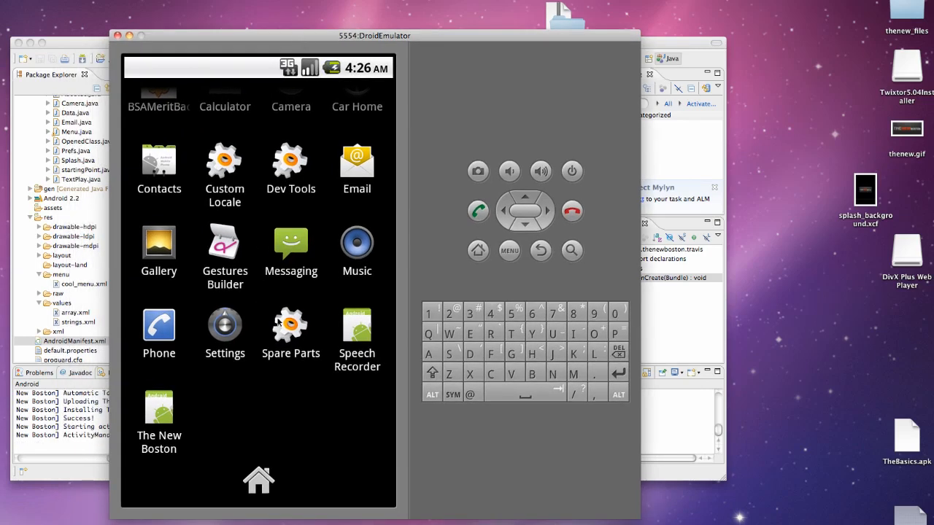
# Launch The New Boston app, open Preferences and untick the CheckBox
pyautogui.click(158, 406)
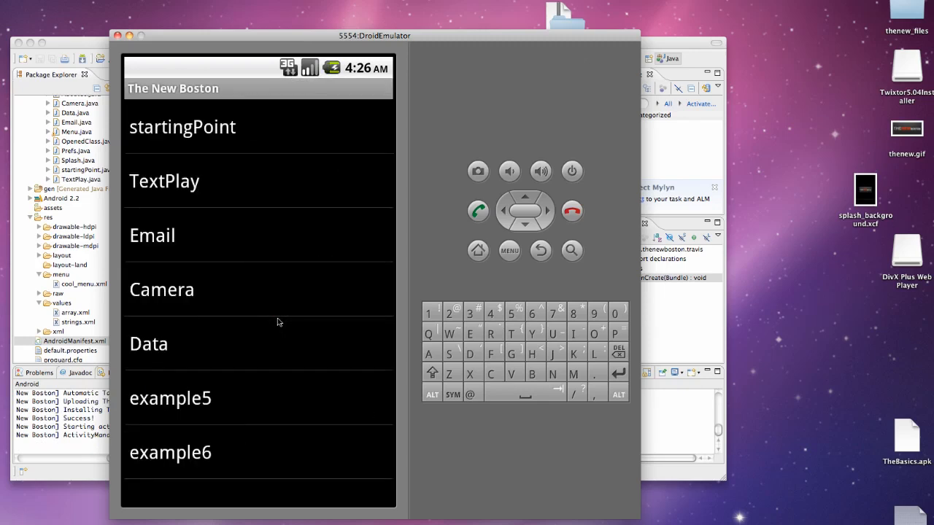
pyautogui.moveTo(176, 368)
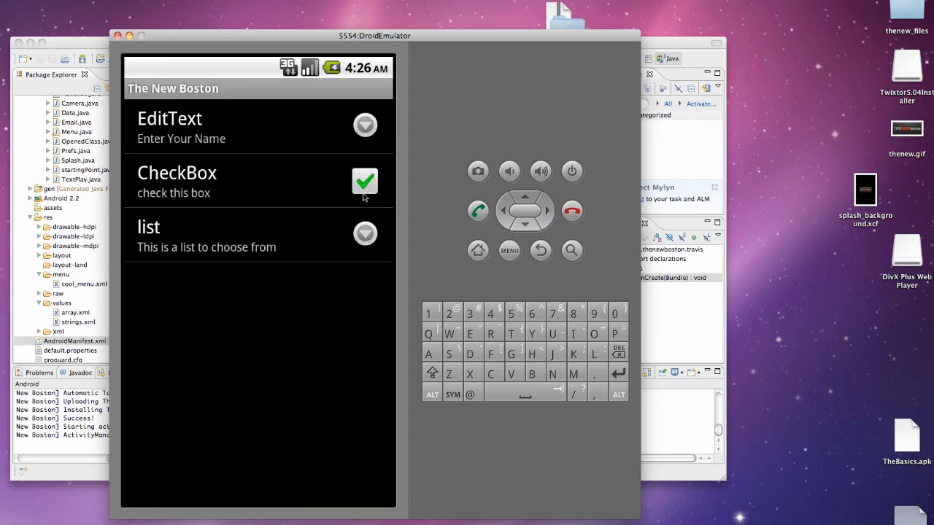
pyautogui.click(365, 181)
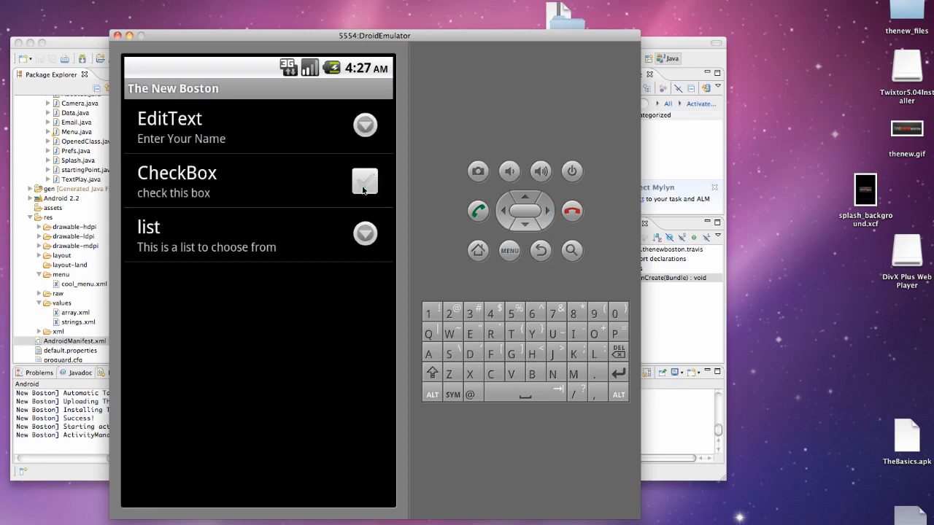
pyautogui.click(365, 181)
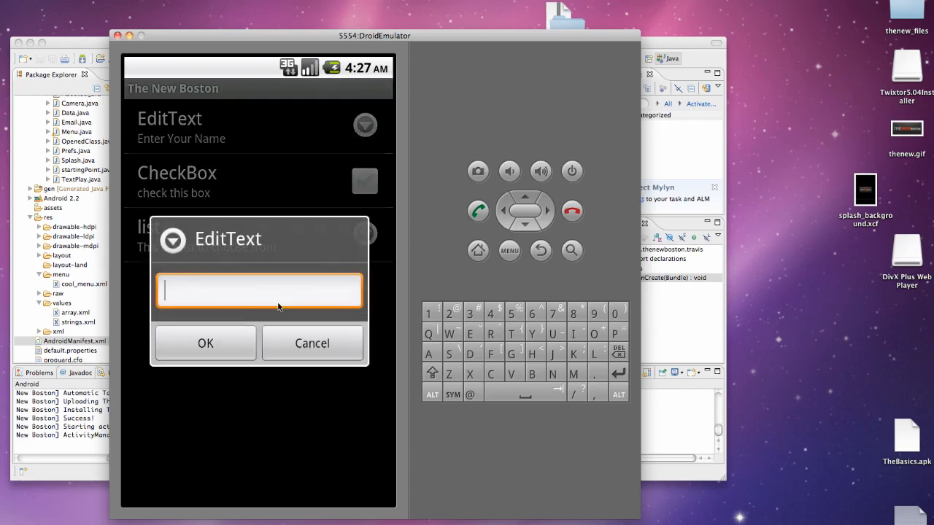
# Set the EditText name preference to Travis, then check the list preference
pyautogui.write('Travis')
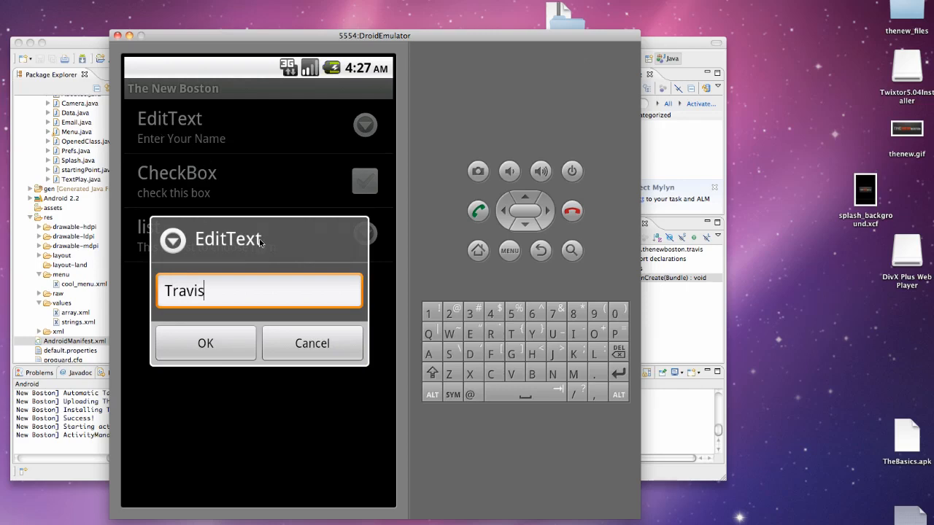
pyautogui.moveTo(153, 149)
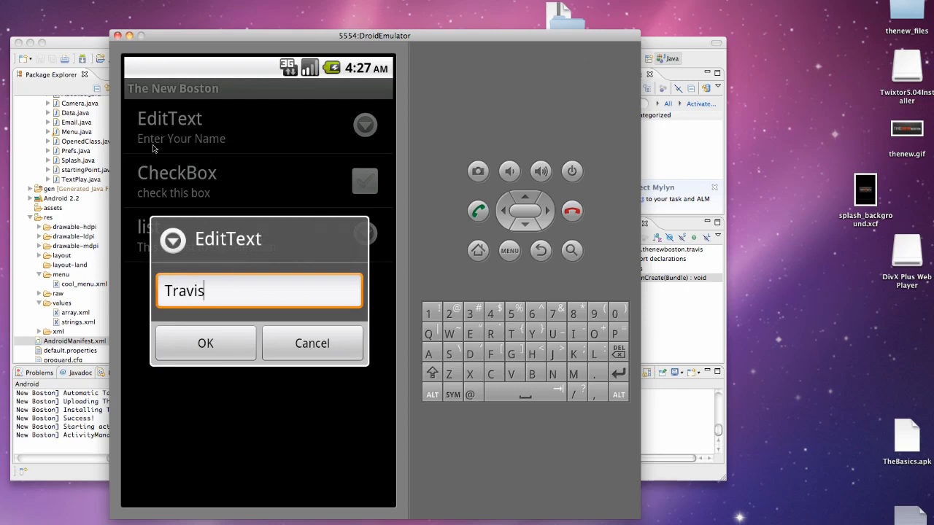
pyautogui.click(204, 343)
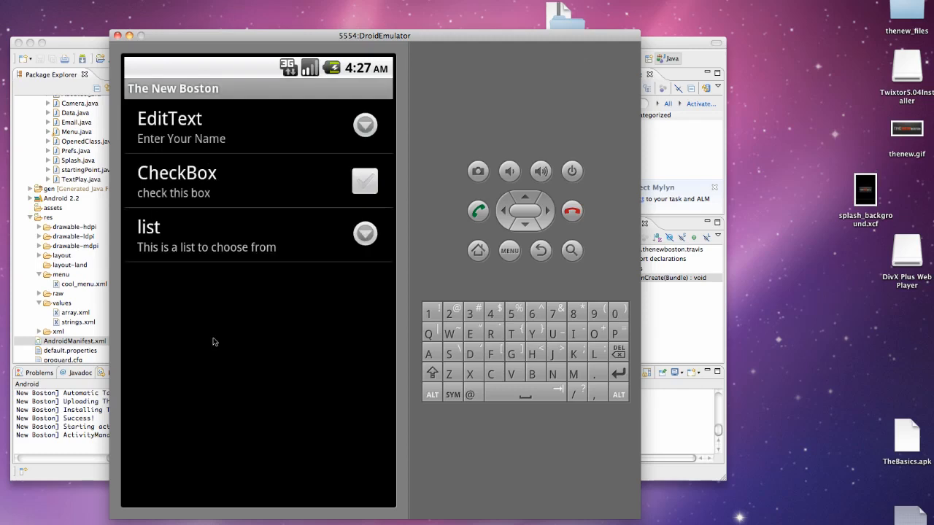
pyautogui.moveTo(151, 146)
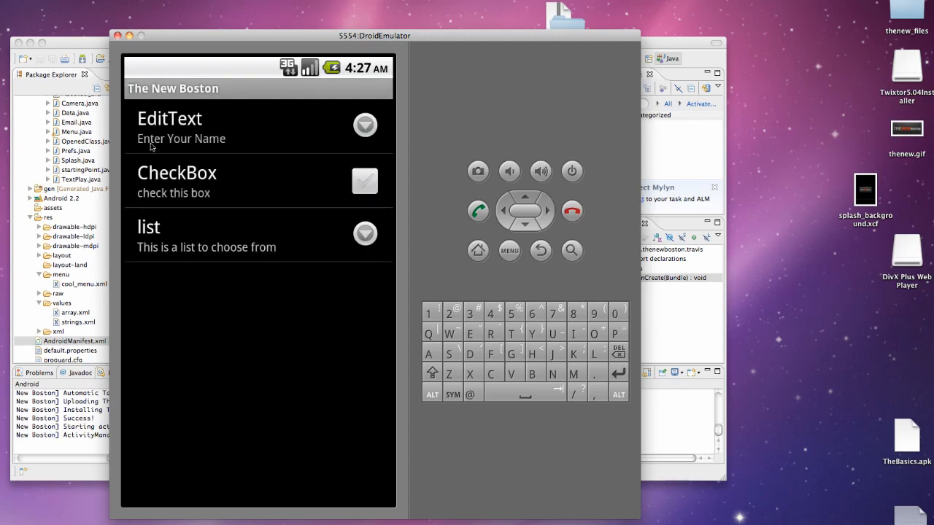
pyautogui.moveTo(163, 213)
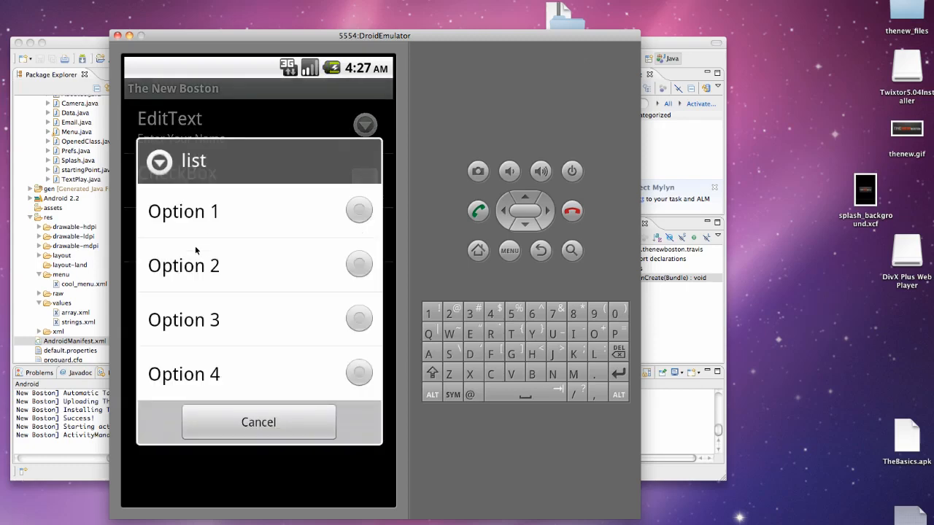
pyautogui.moveTo(327, 369)
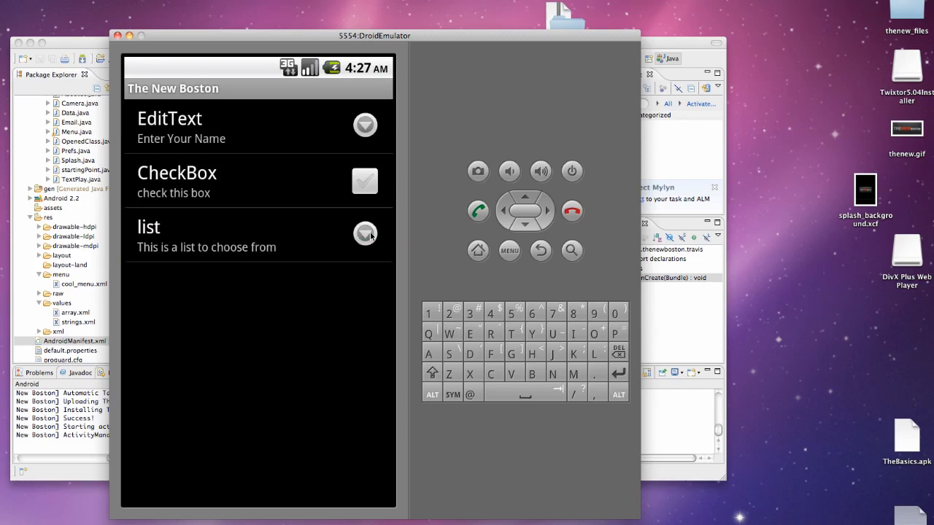
pyautogui.click(365, 233)
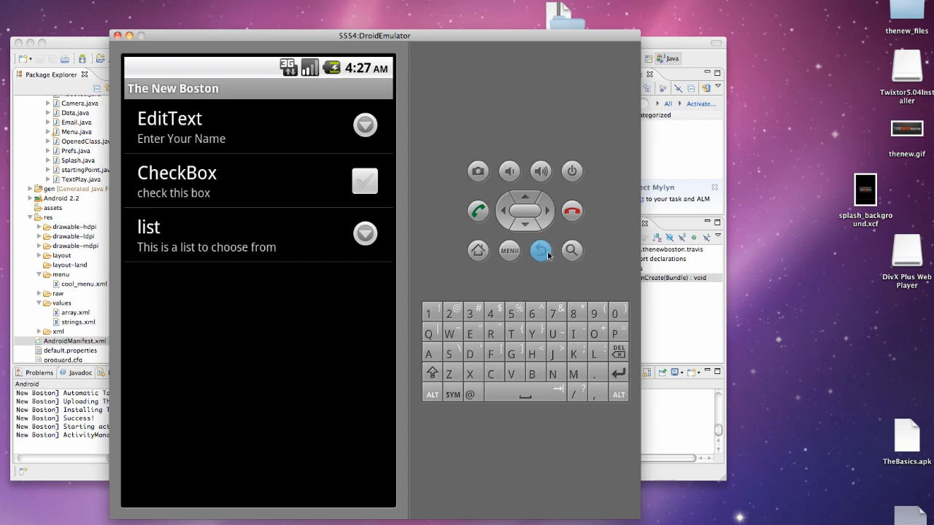
# Go back to the main list and quit the app via Menu > Exit
pyautogui.click(510, 251)
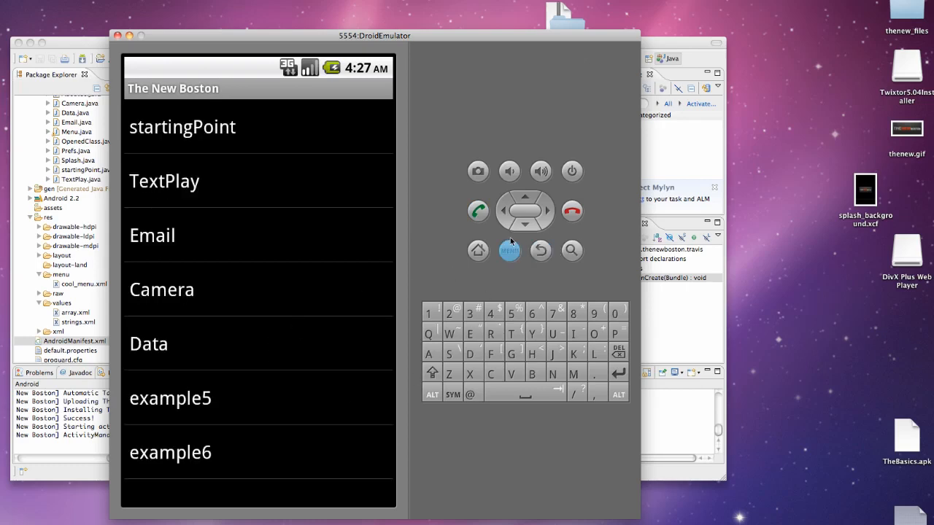
pyautogui.click(509, 251)
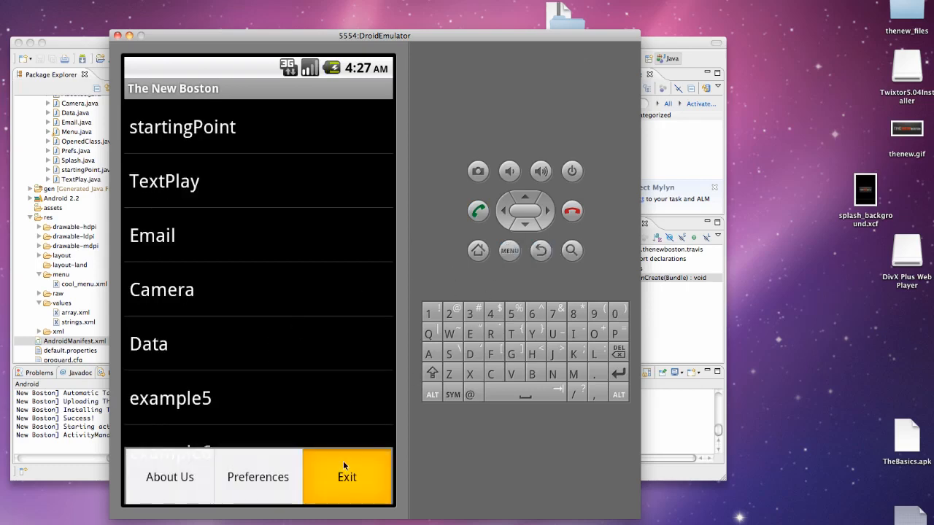
pyautogui.click(347, 476)
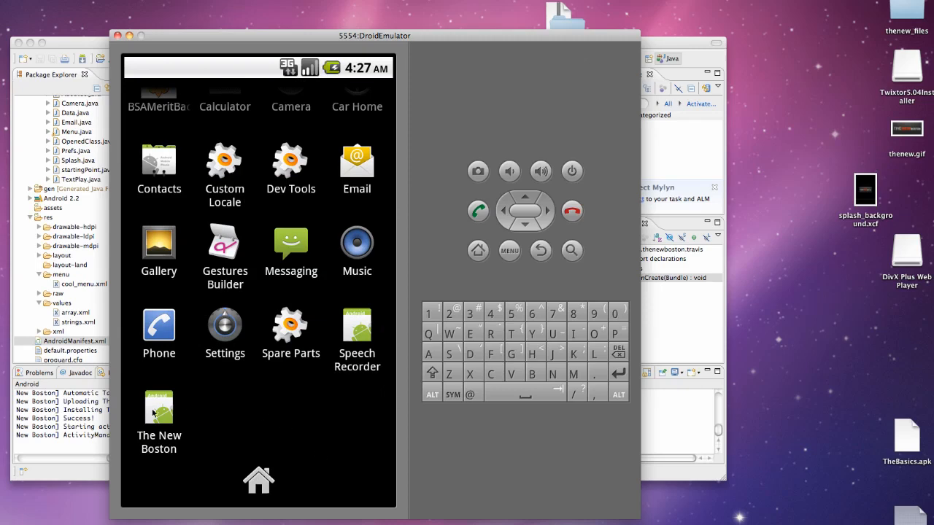
# Relaunch the app, reopen Preferences and confirm the saved list option, cancelling without changes
pyautogui.click(157, 406)
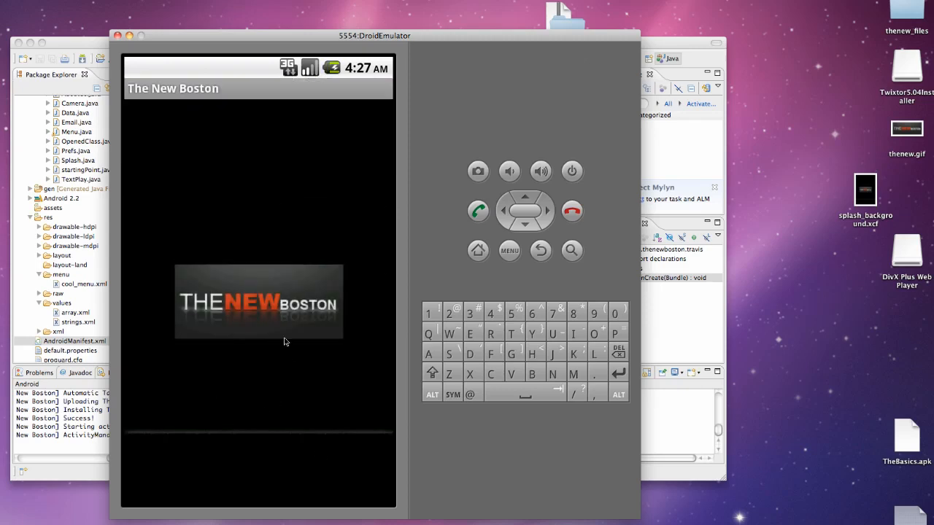
pyautogui.click(509, 251)
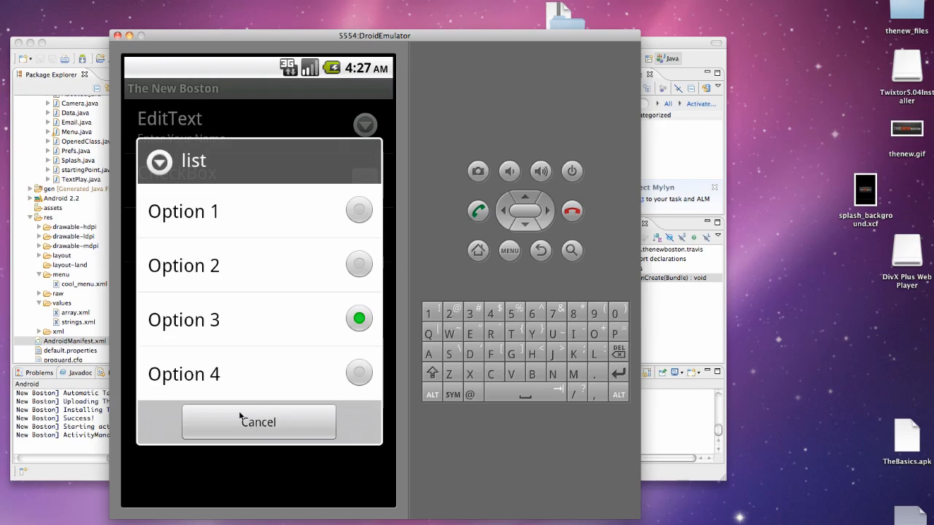
pyautogui.click(259, 422)
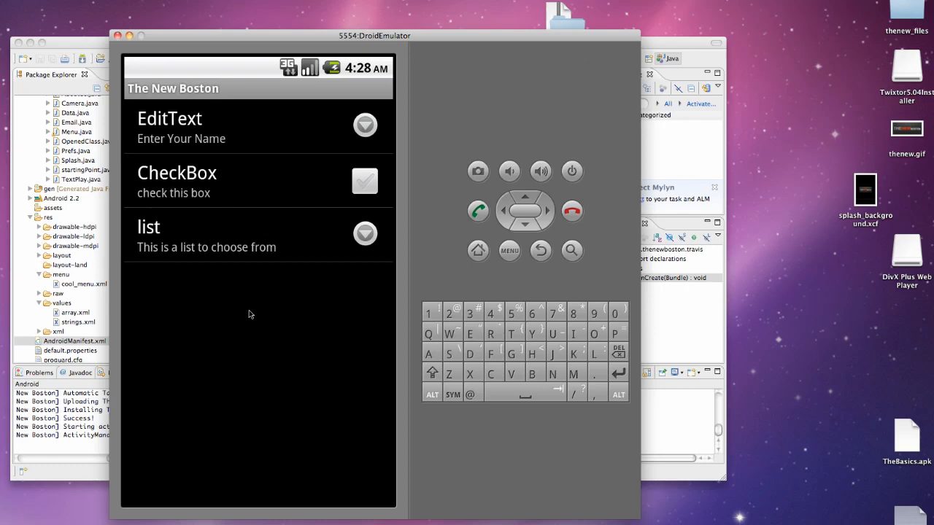
pyautogui.moveTo(426, 239)
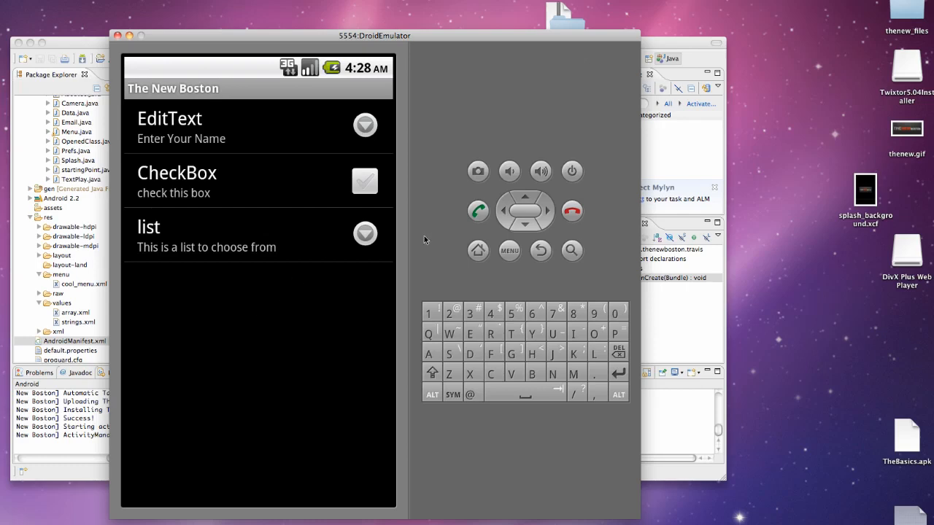
pyautogui.moveTo(429, 239)
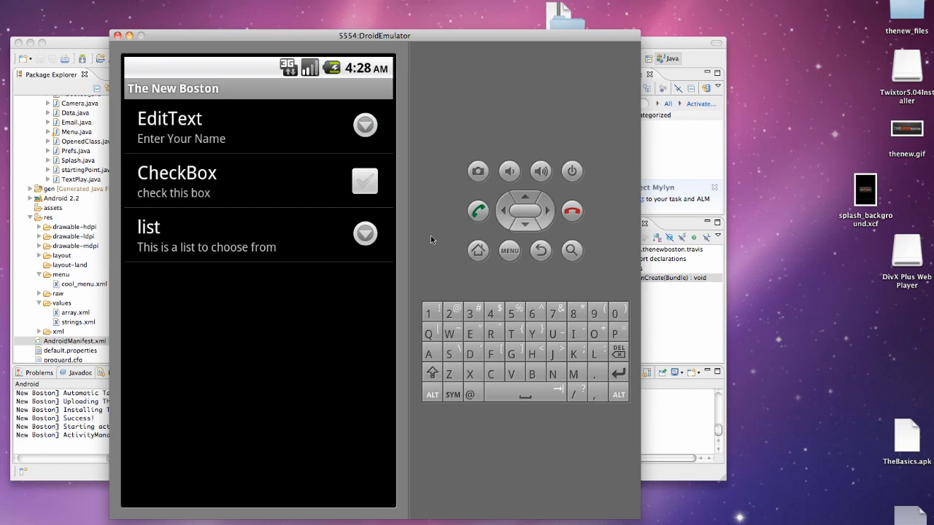